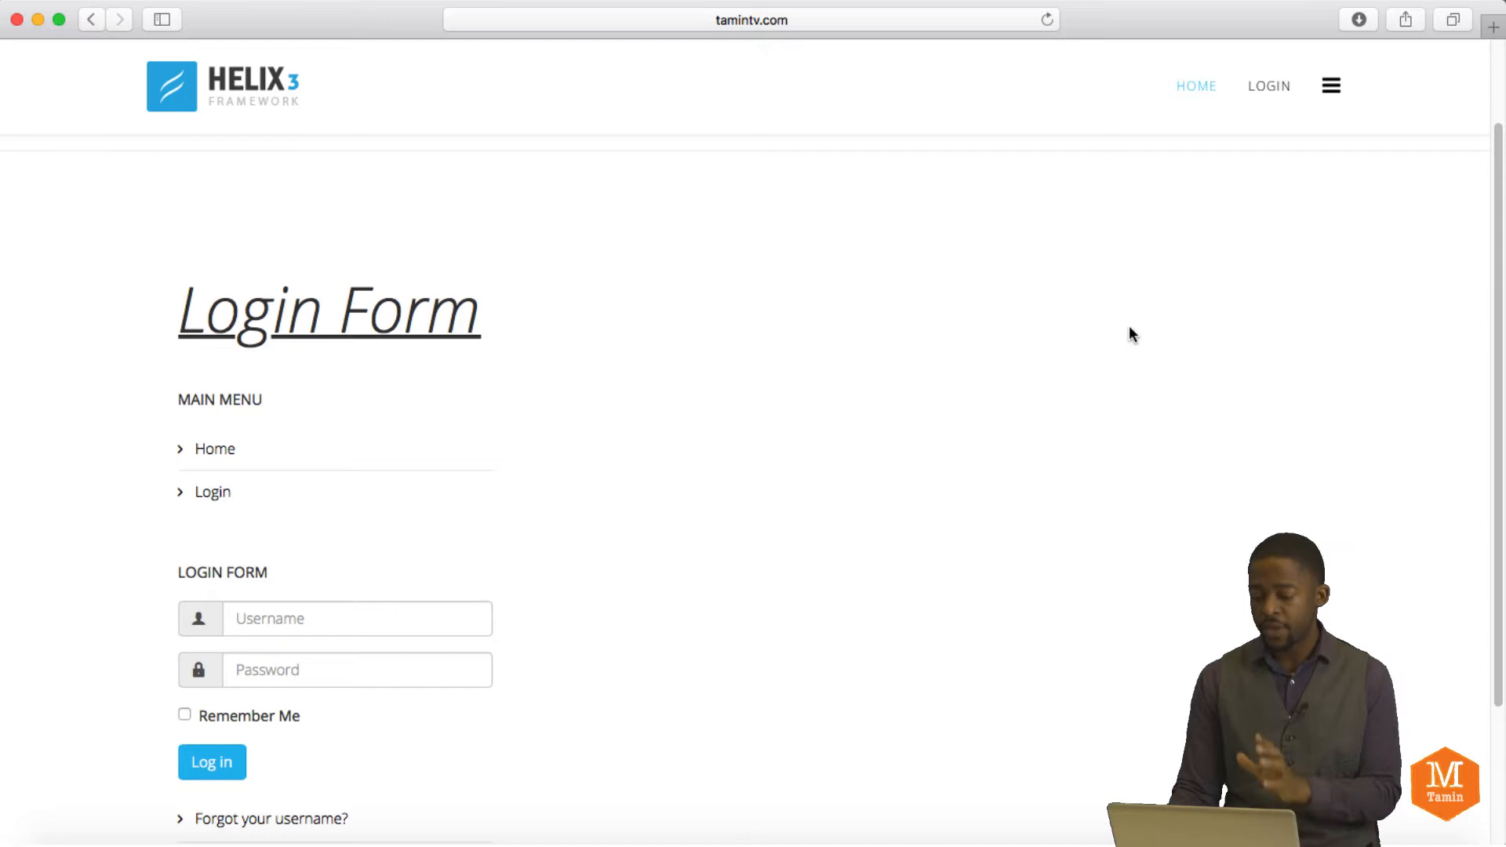
mouse_move(1302, 93)
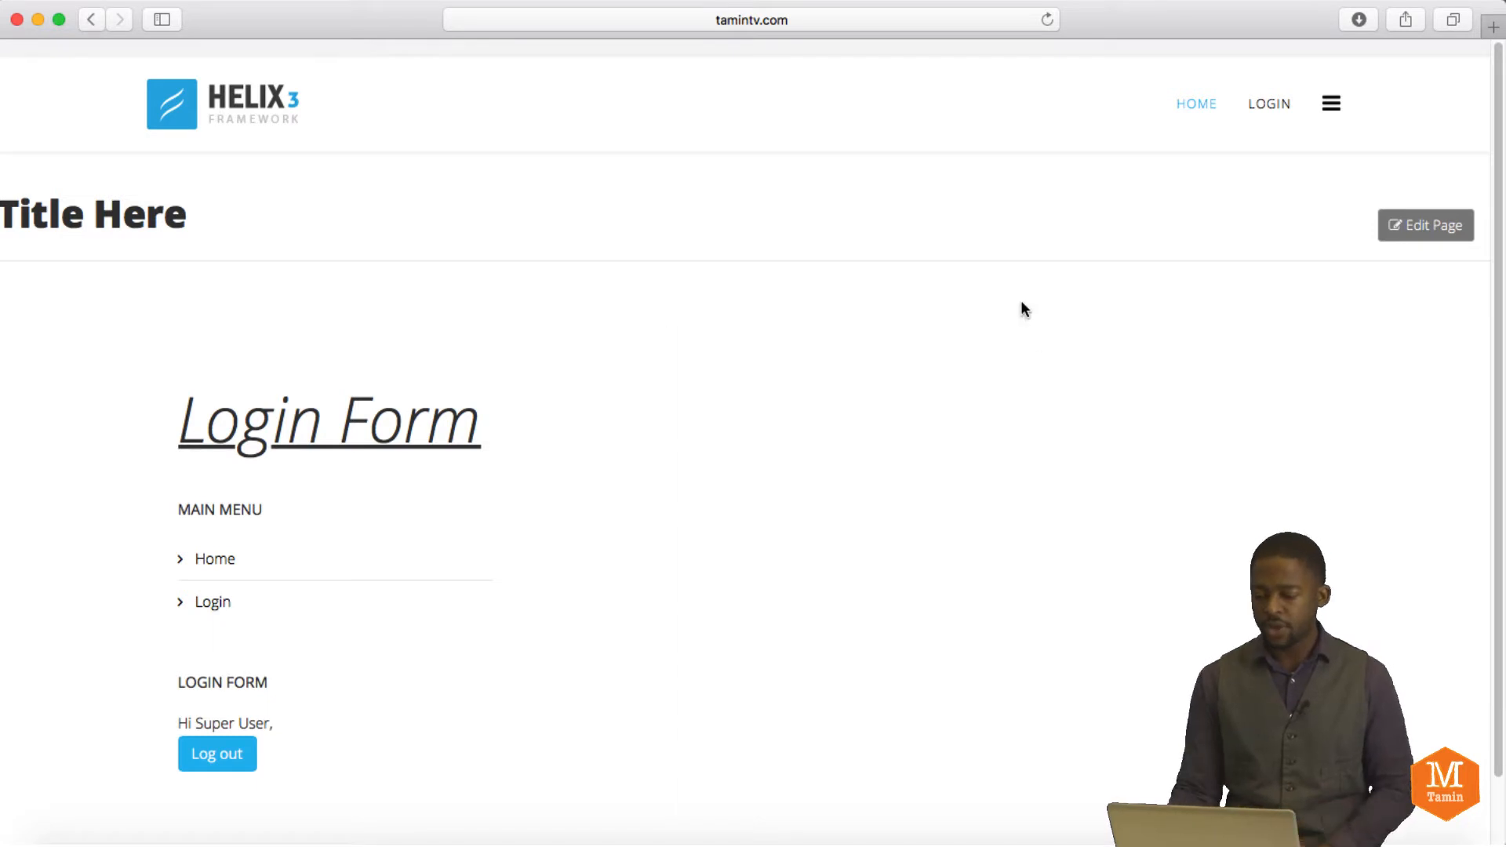
mouse_move(1361, 199)
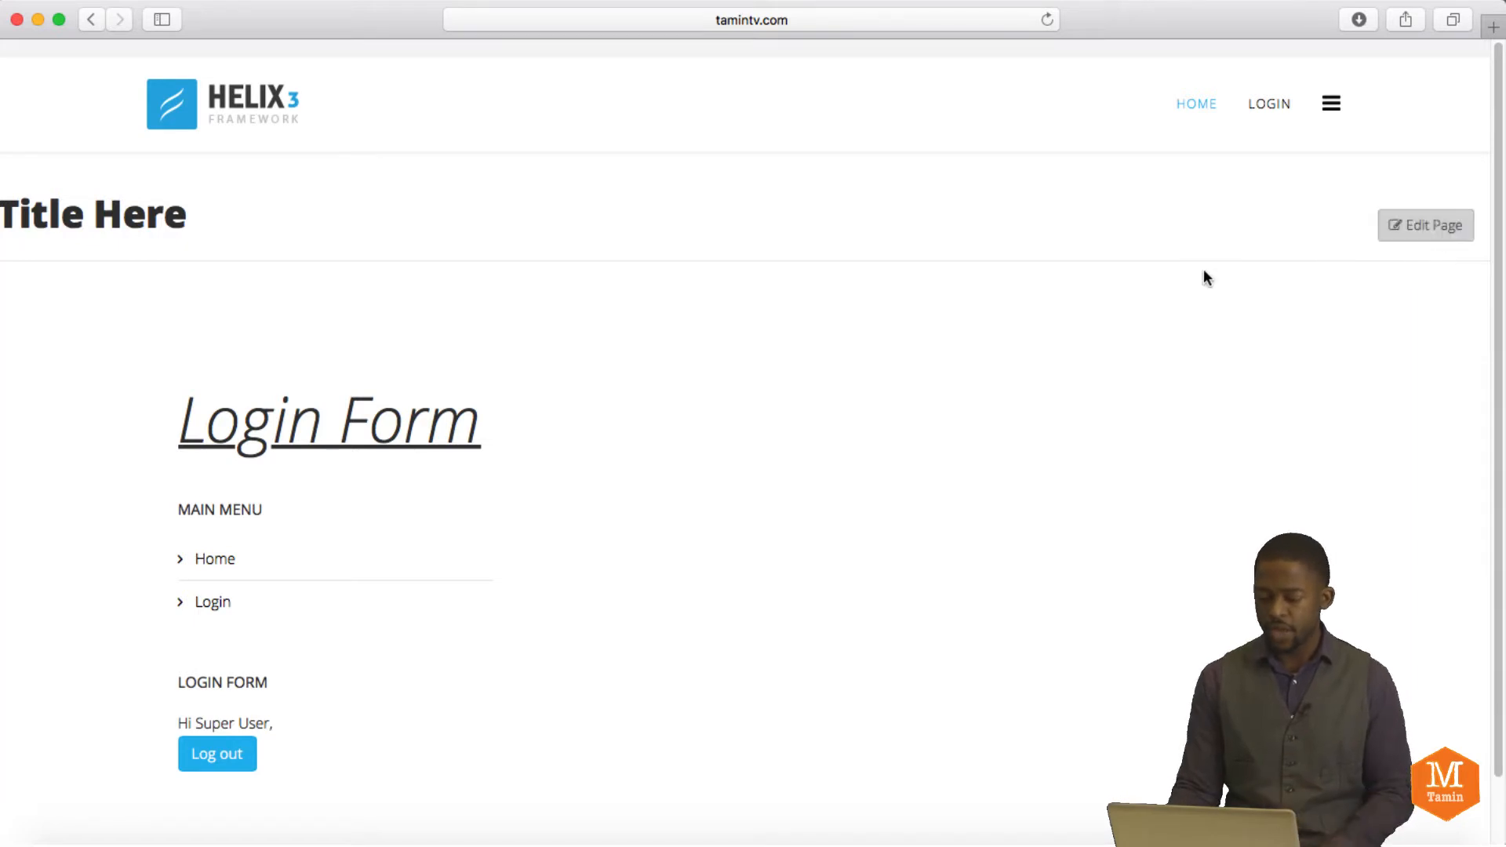
Edit the page and delete the Login Form addon, confirming its removal.
click(1425, 226)
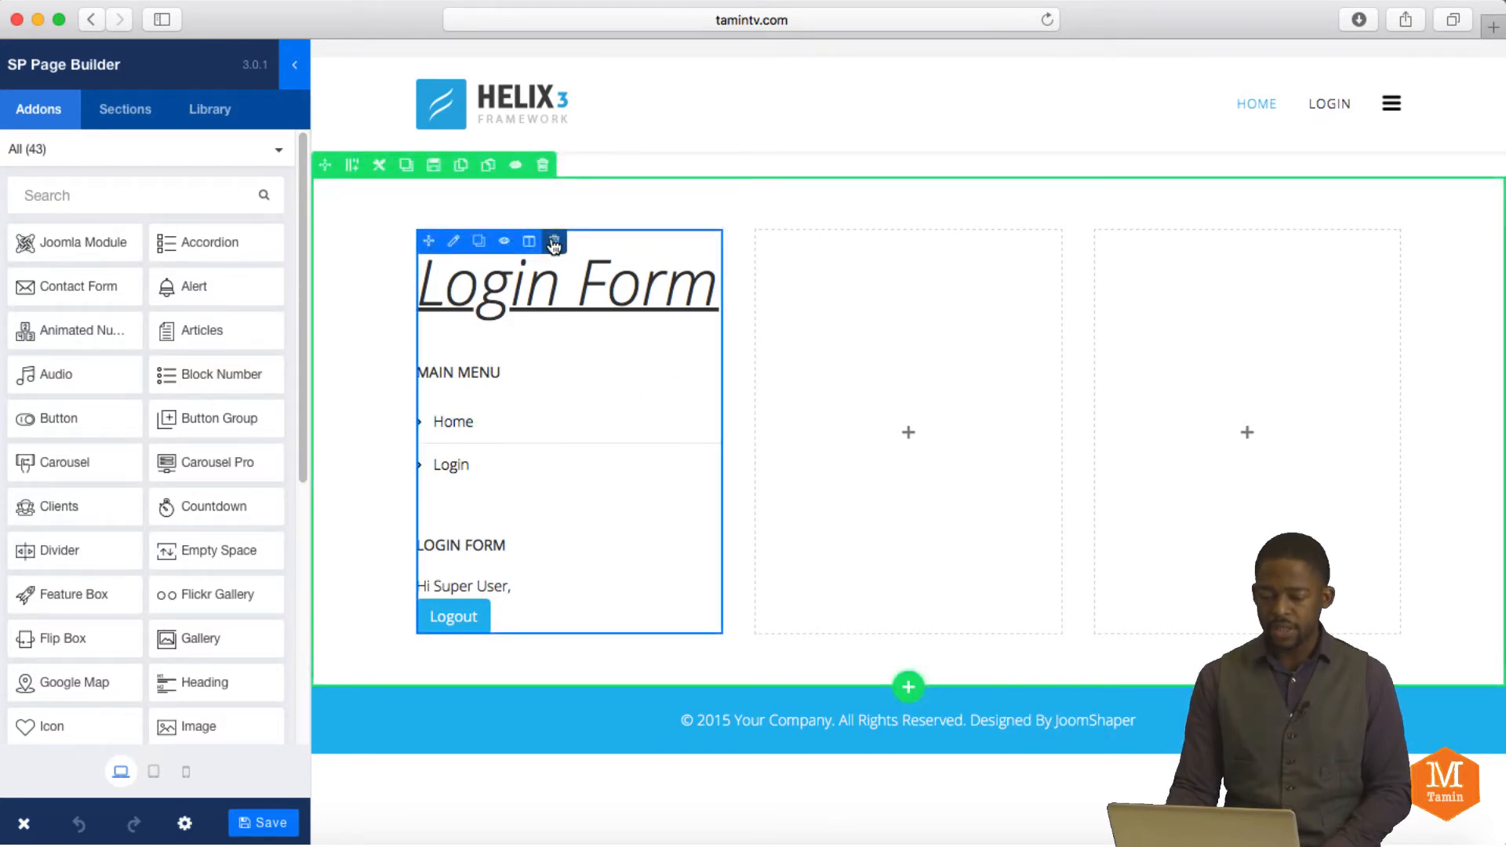
click(553, 241)
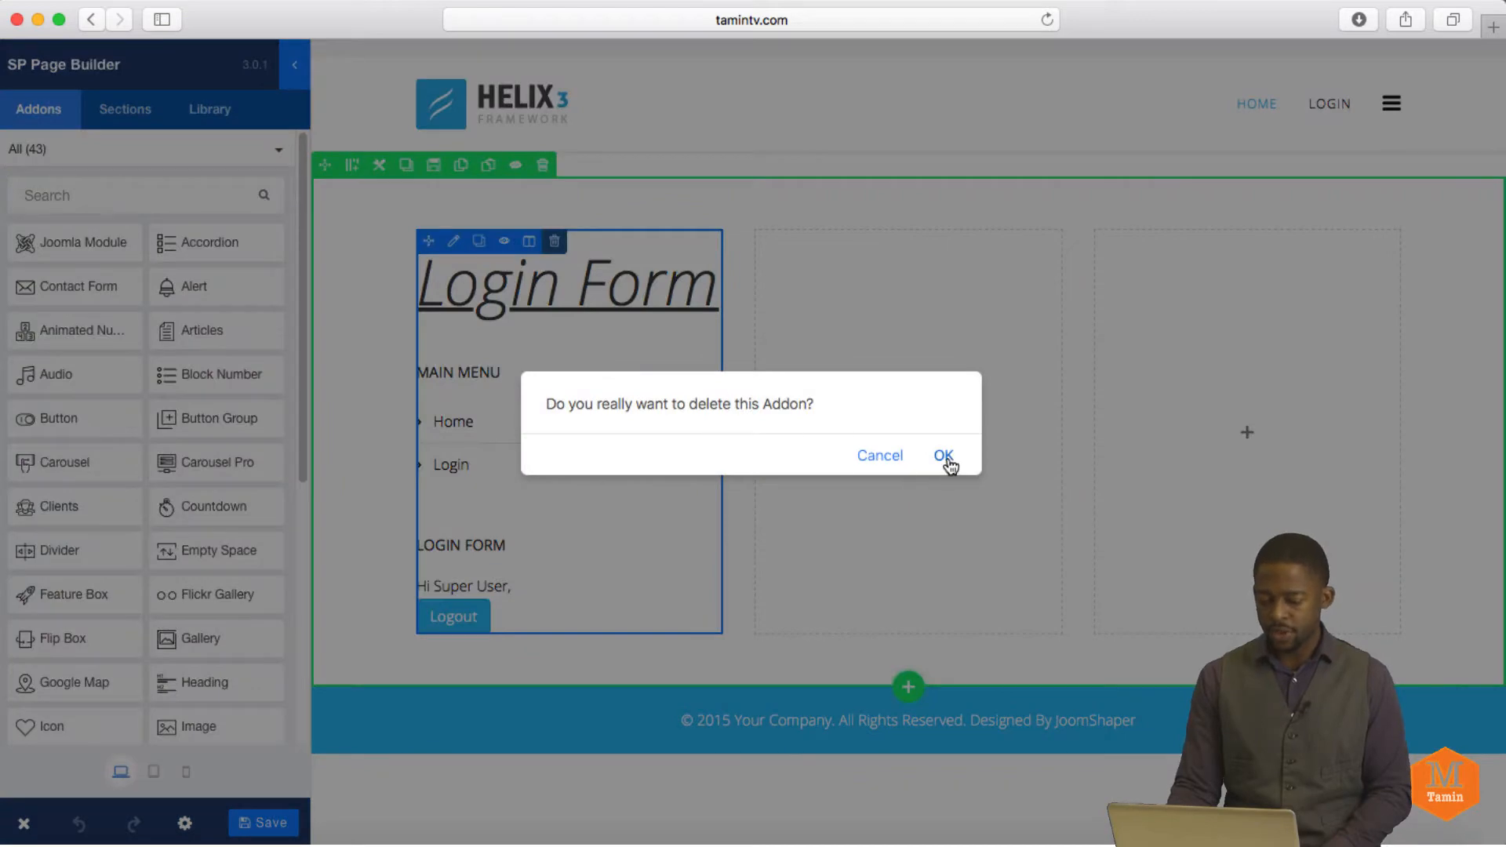
click(943, 455)
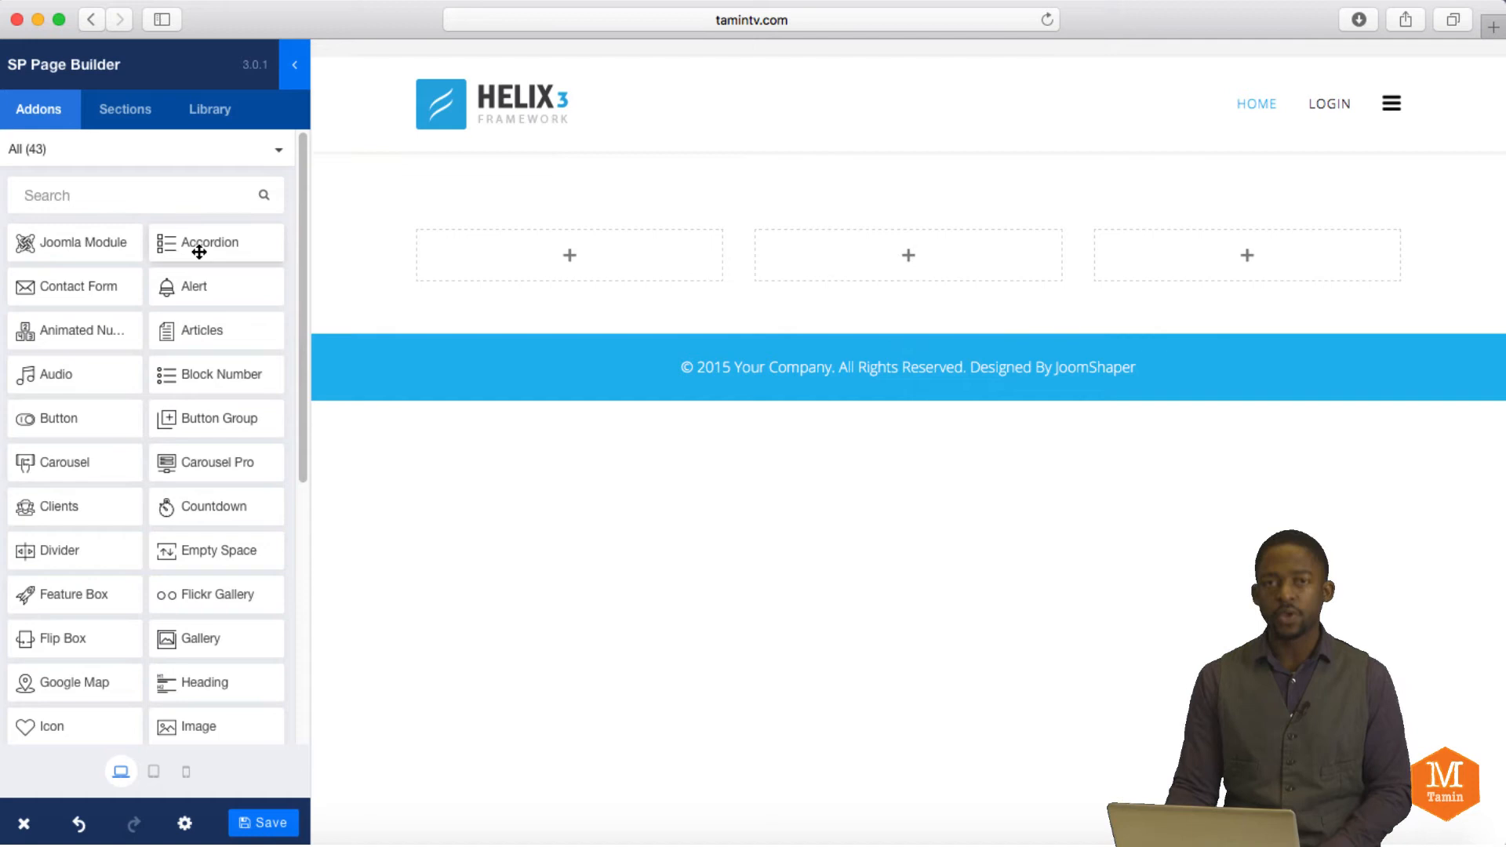
mouse_move(293, 261)
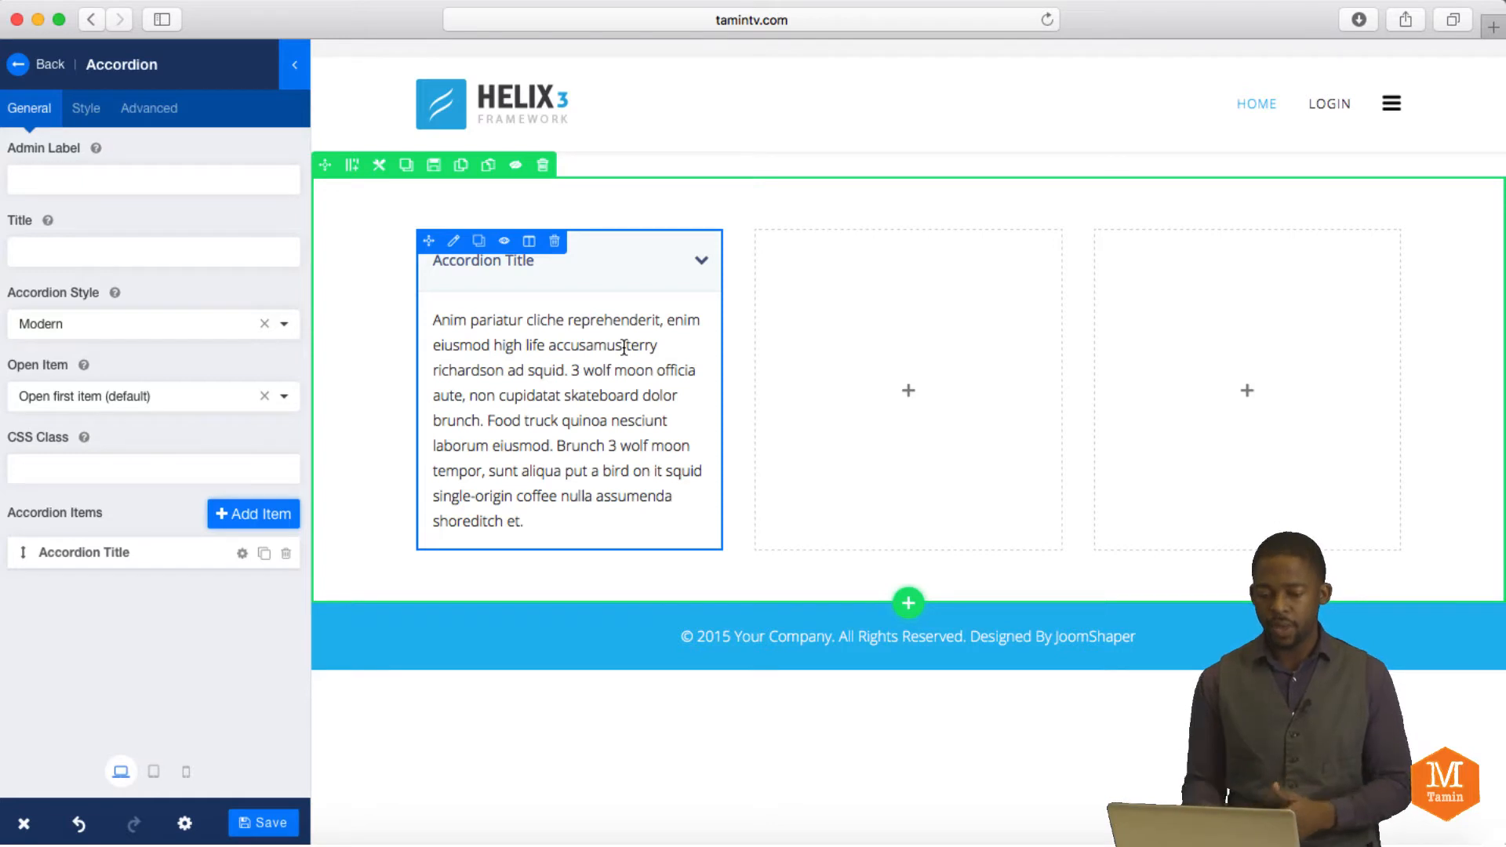
Give the new accordion addon the admin label 'Accordion' and move to its Title field.
click(152, 179)
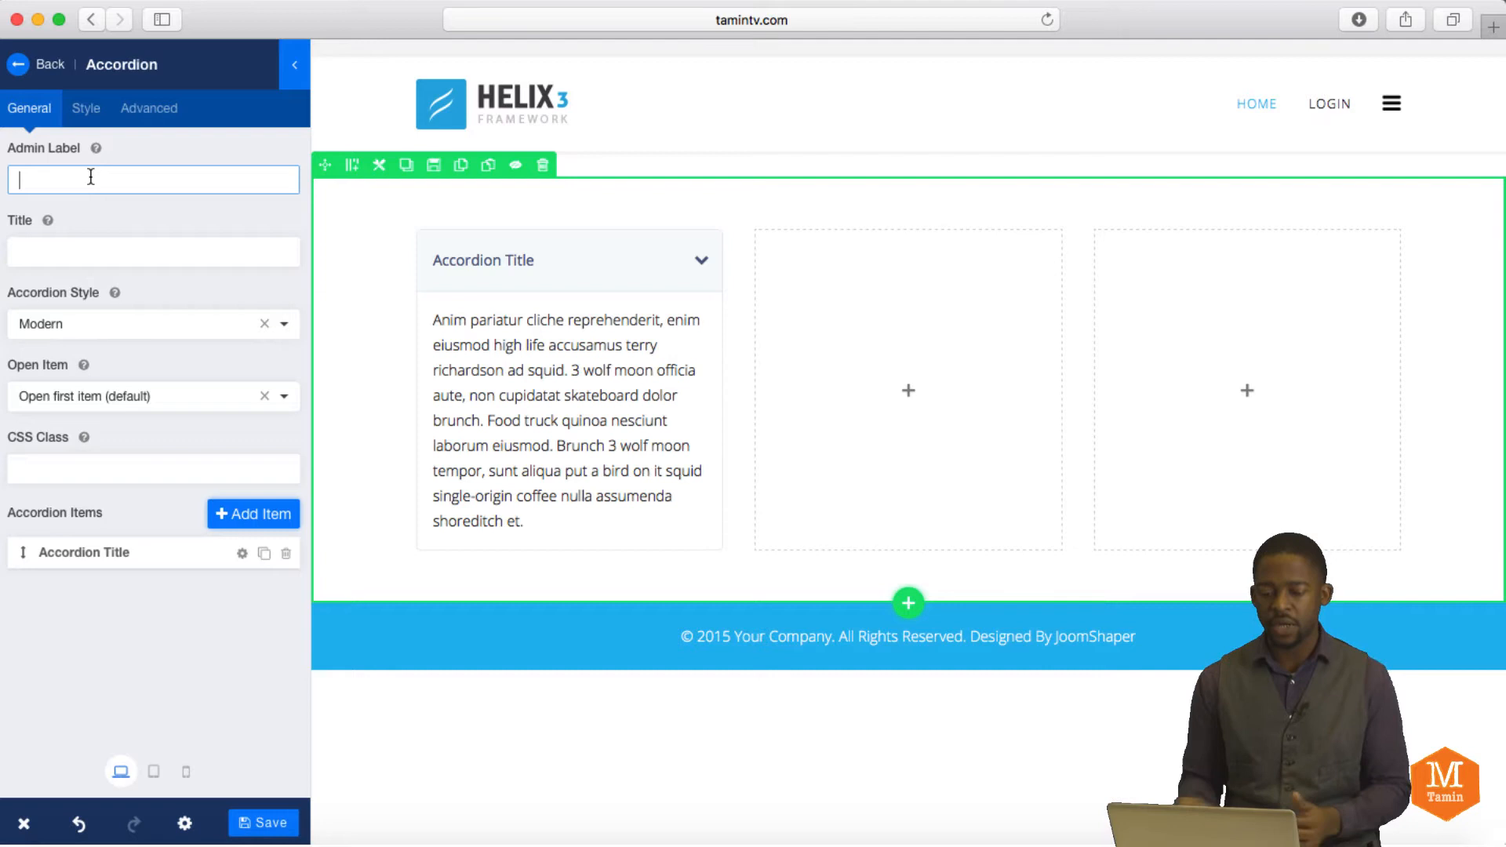
text(Ac)
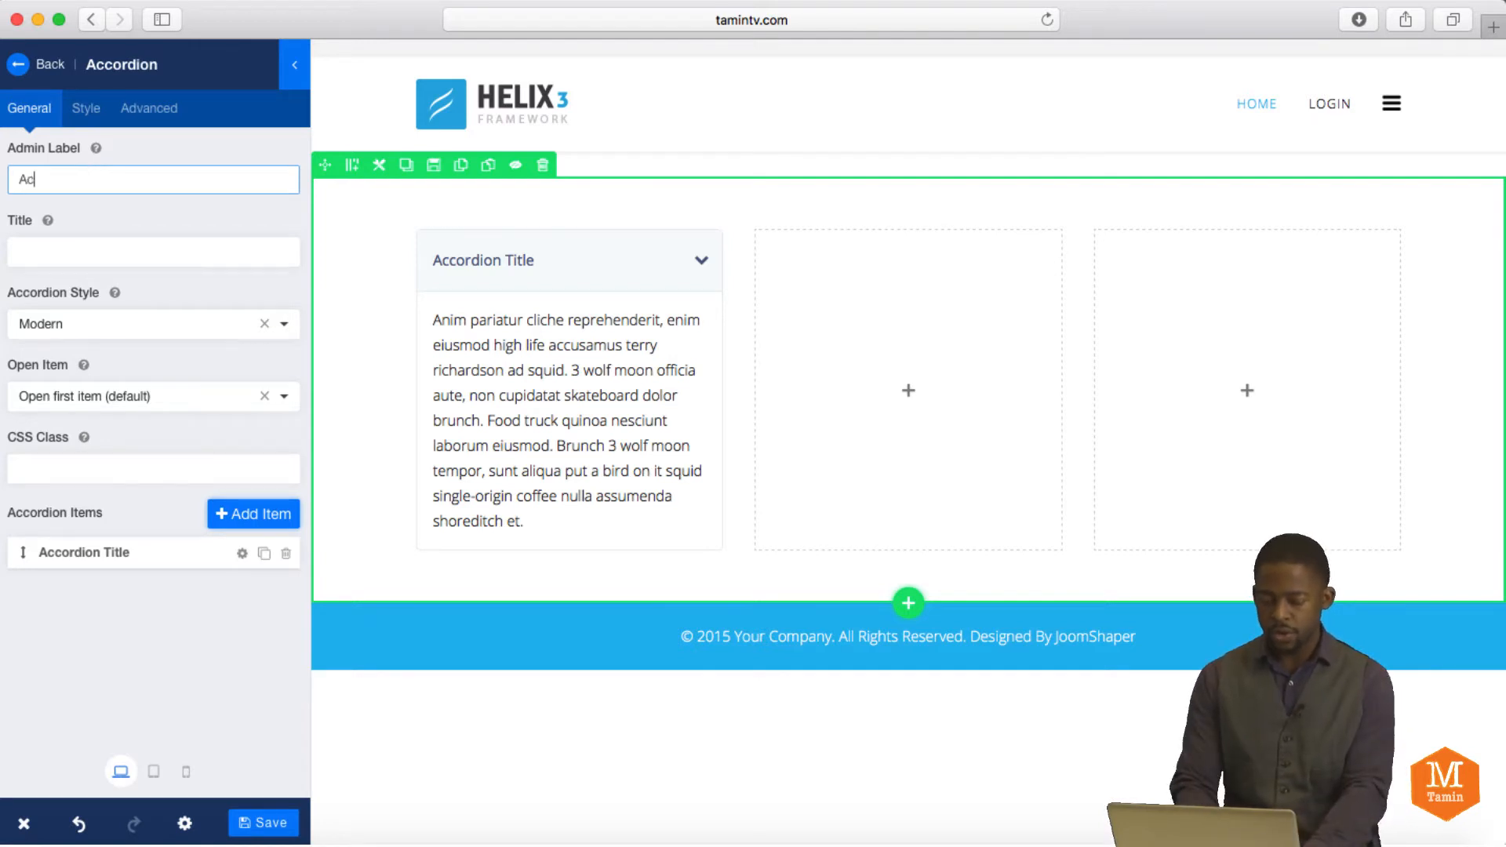
click(151, 251)
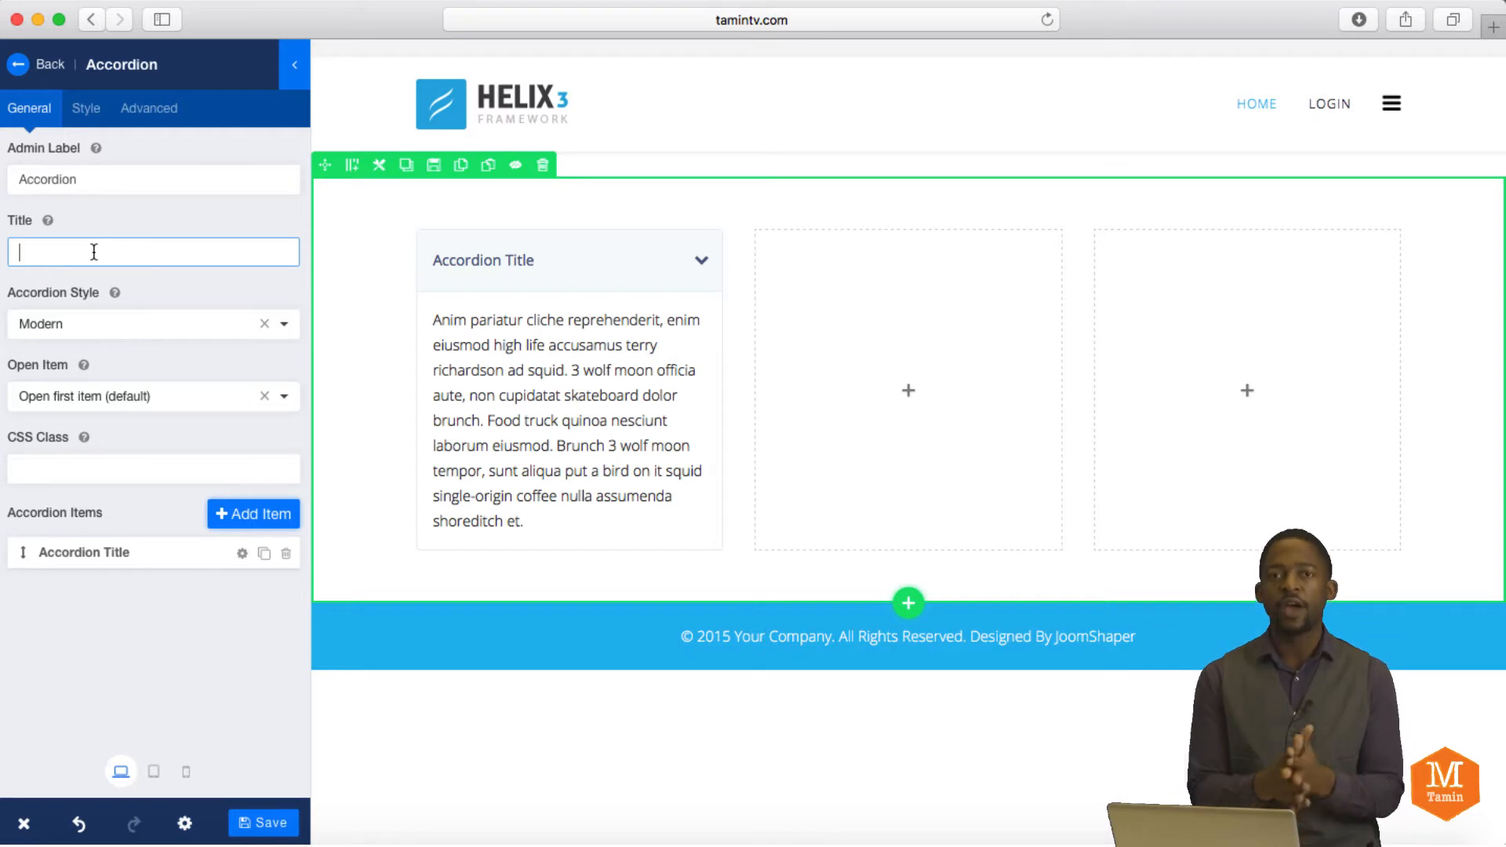
Title the accordion 'Accordion' in Thin font style with green colour #0f9075.
text(Accordi)
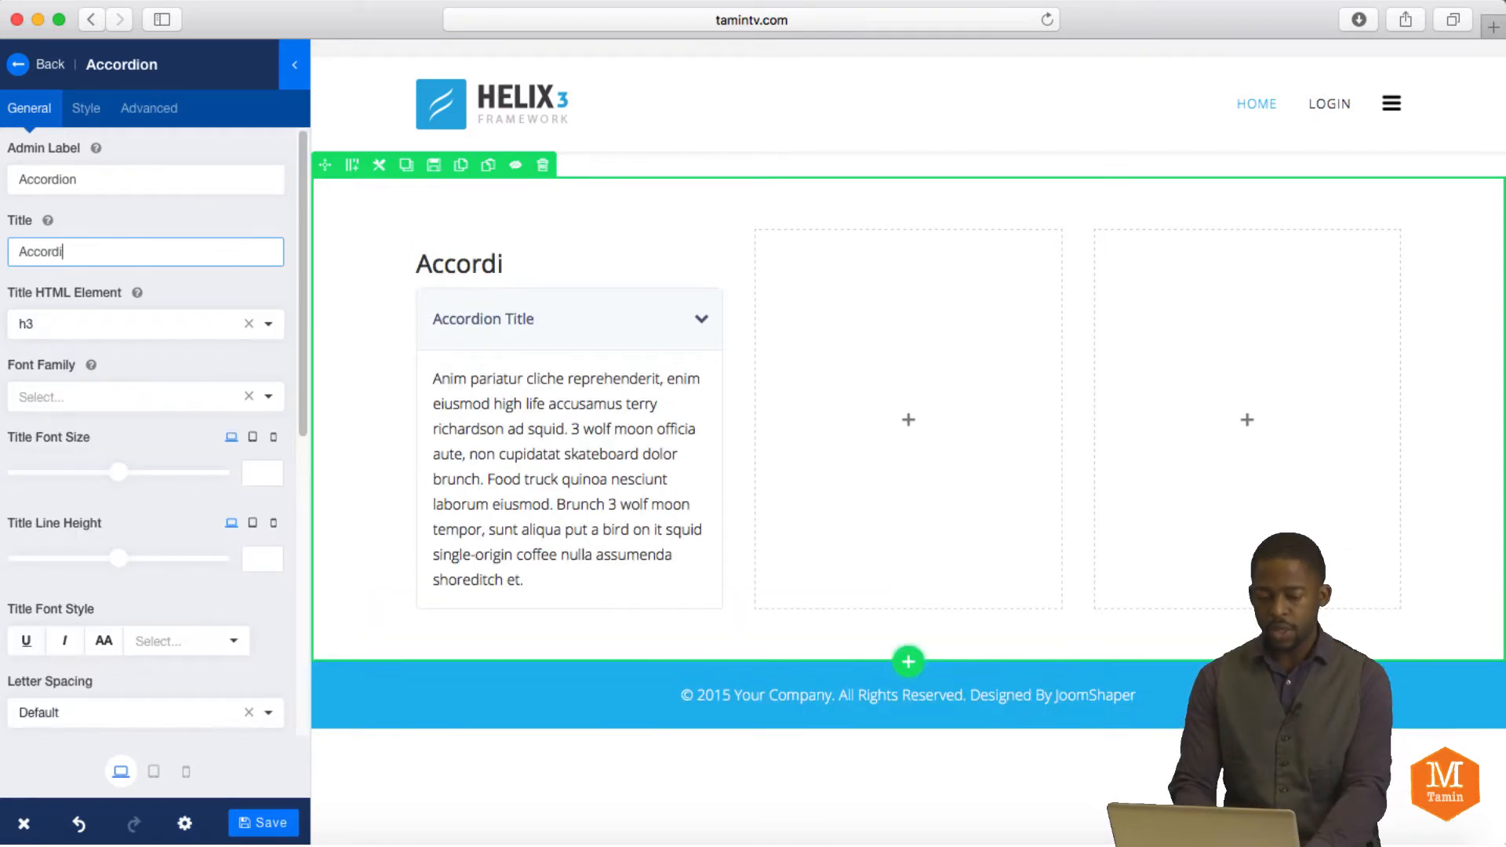
text(on)
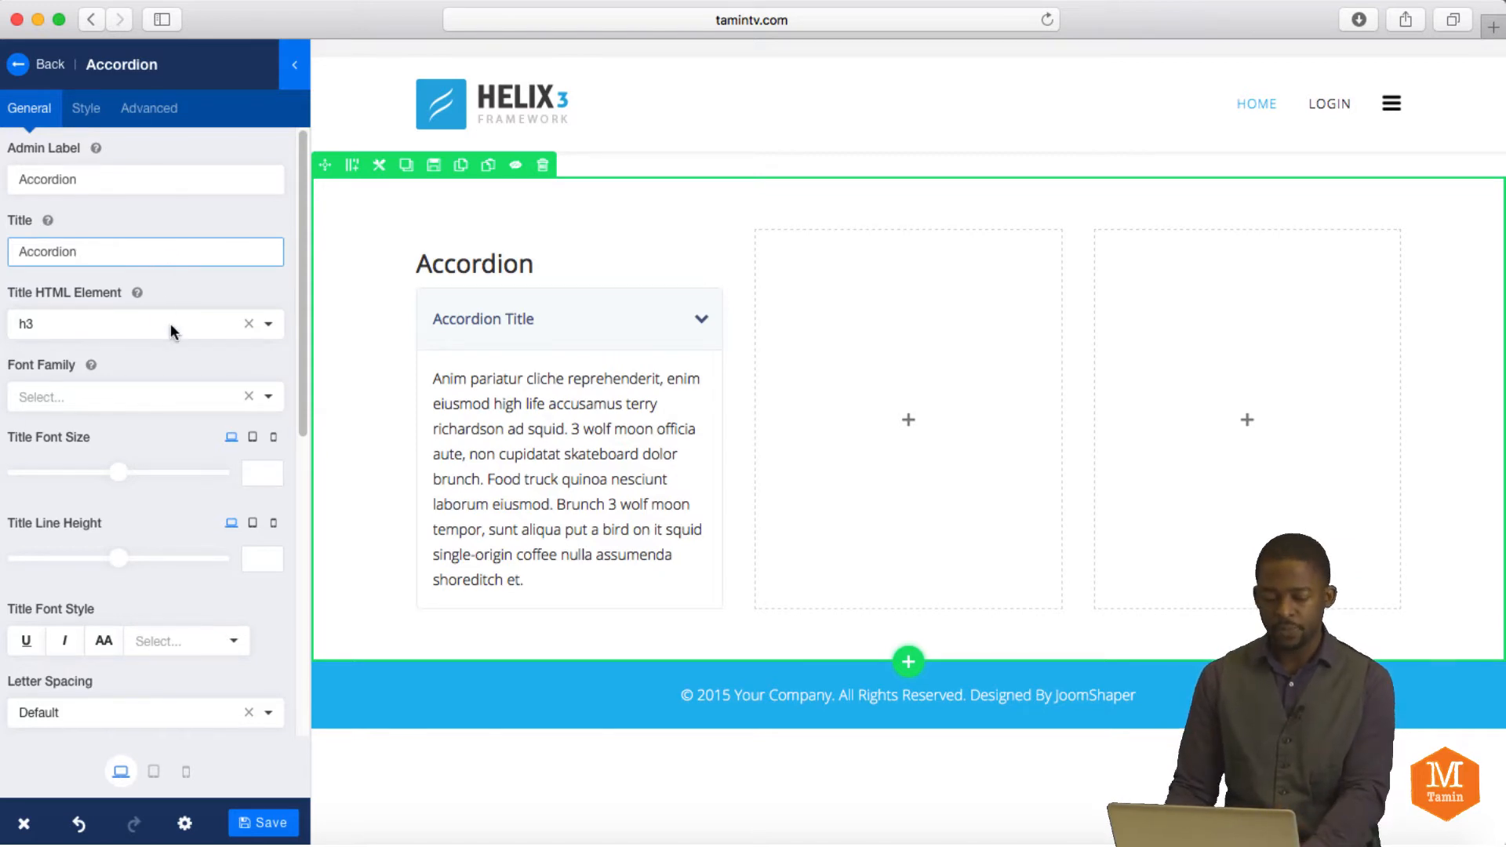
mouse_move(46, 339)
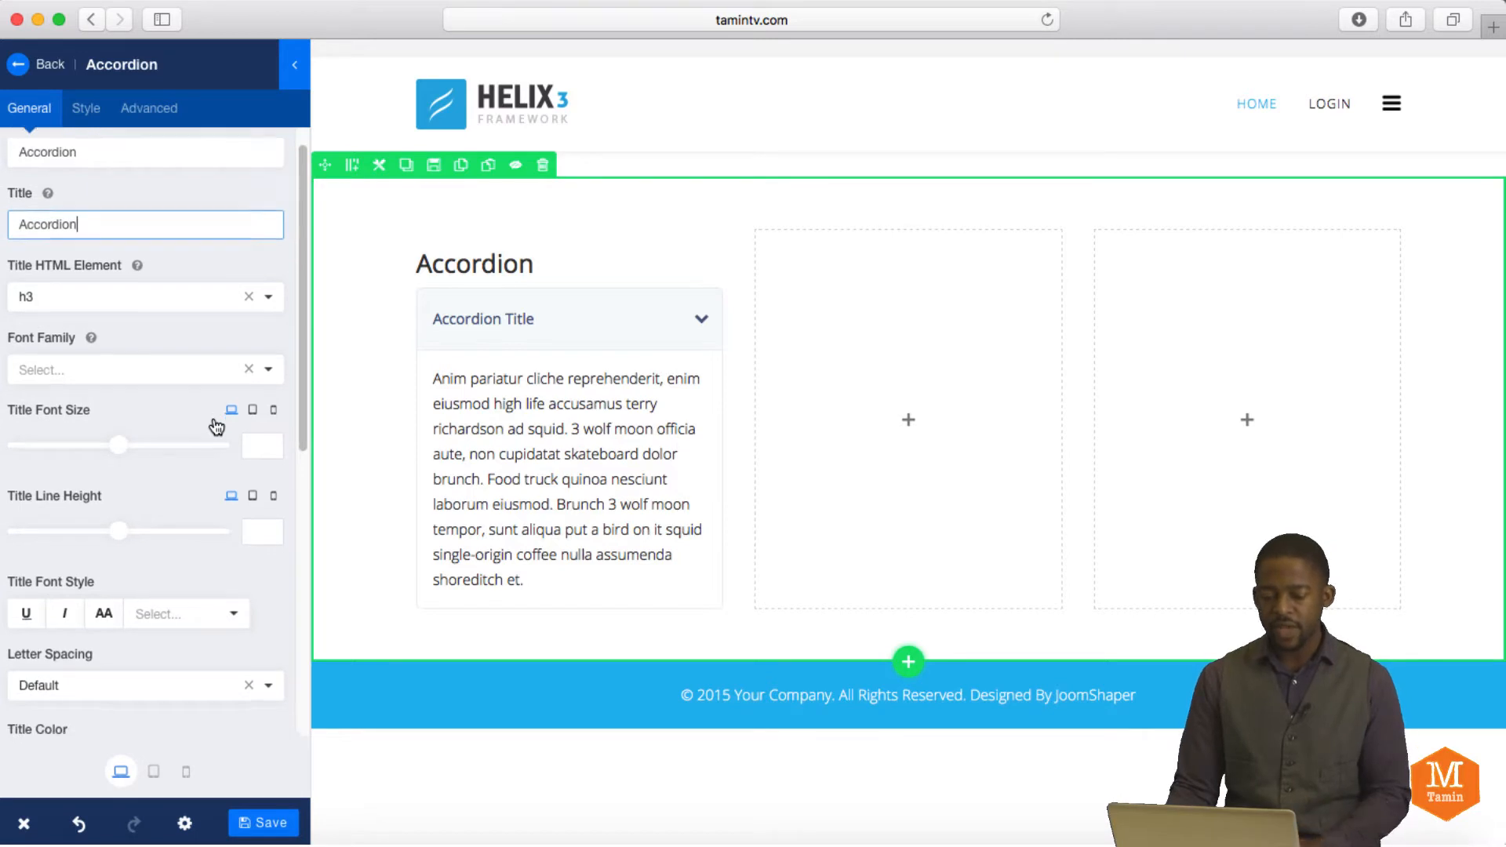
scroll(down, 3)
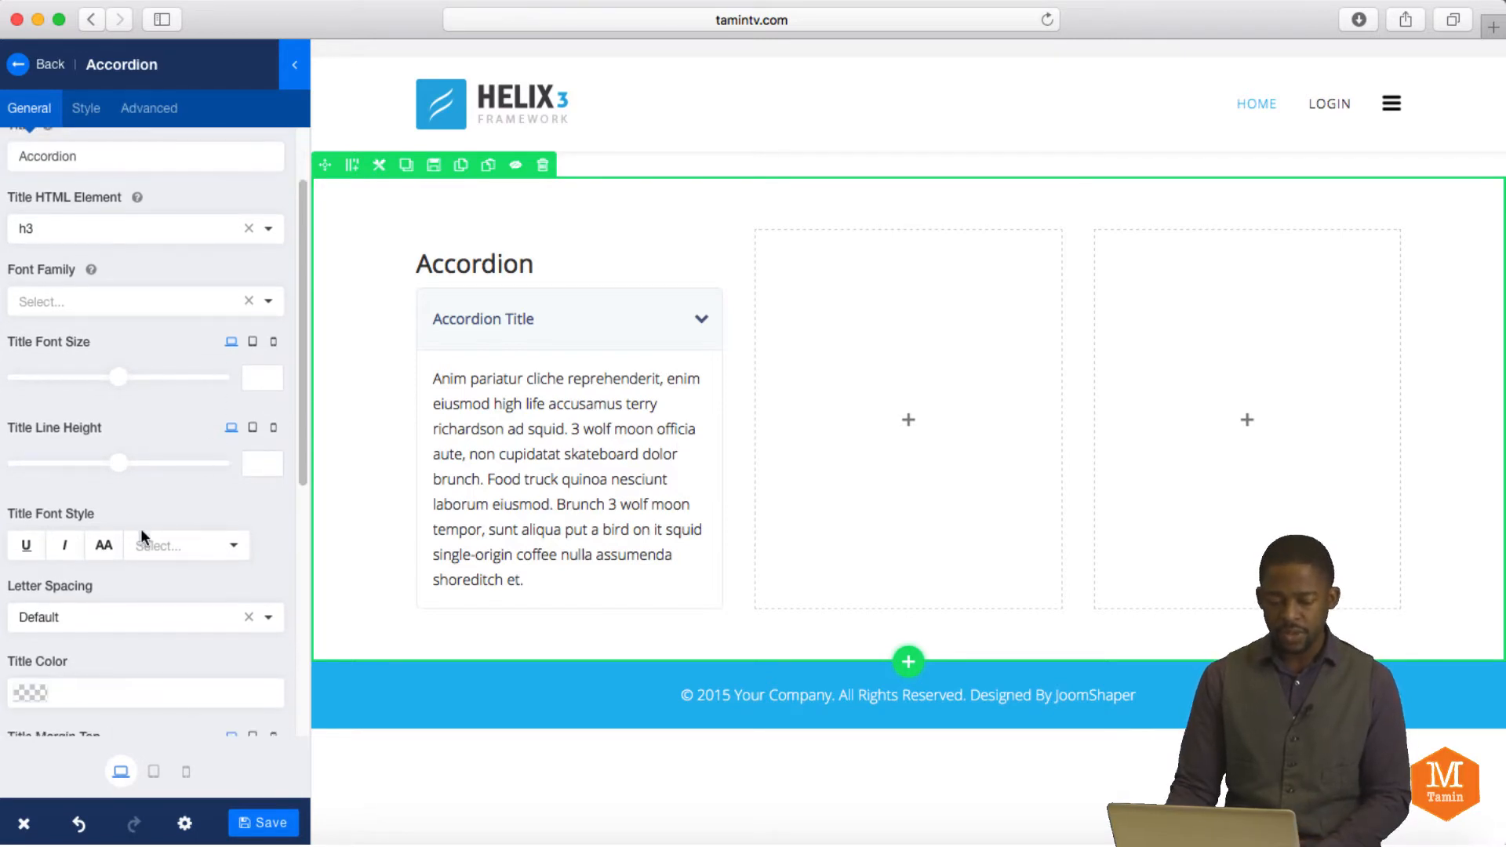
scroll(down, 3)
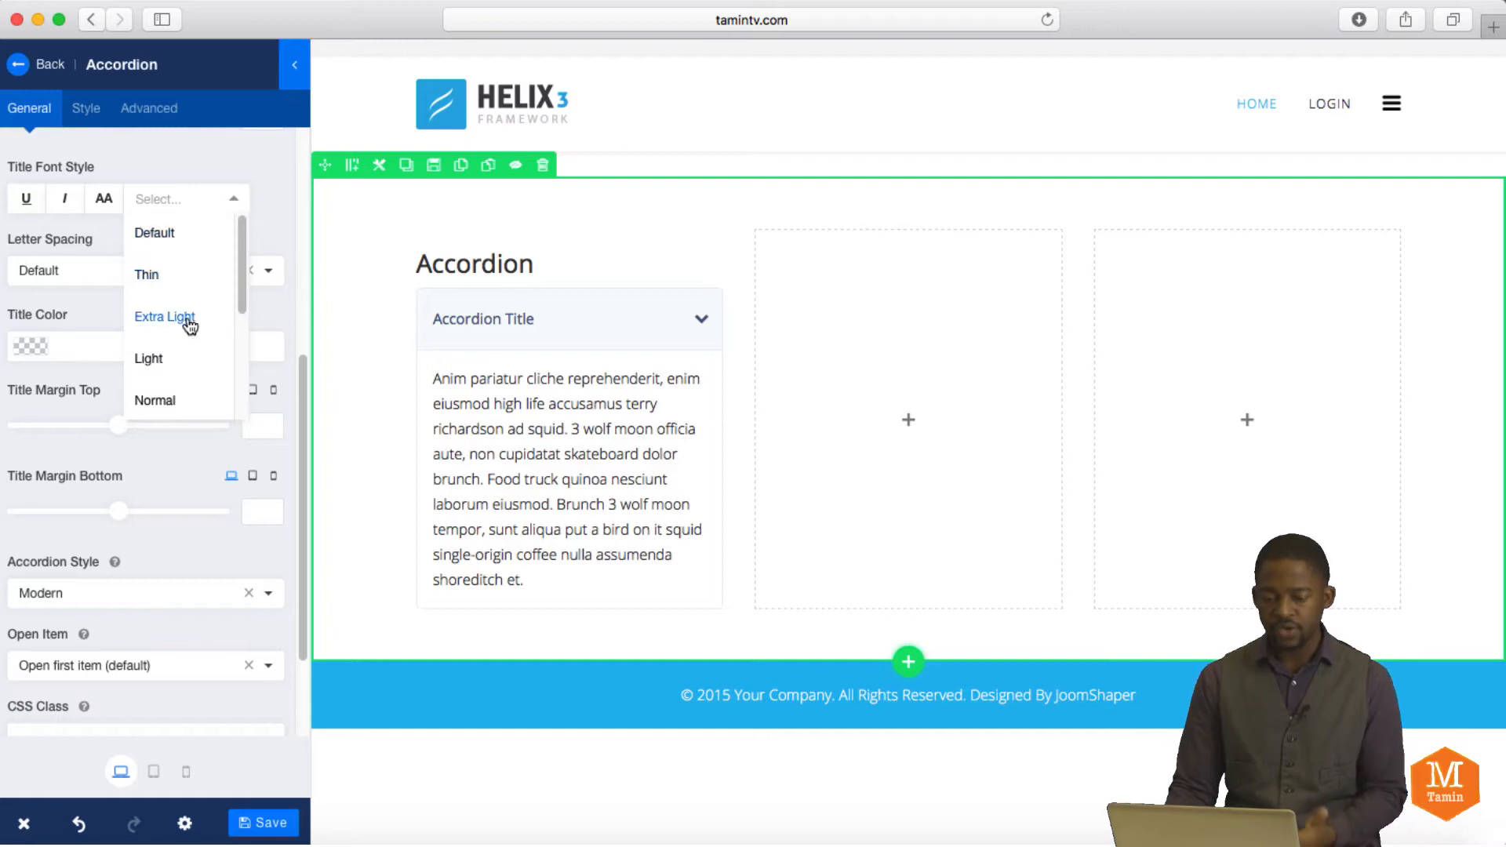
click(146, 274)
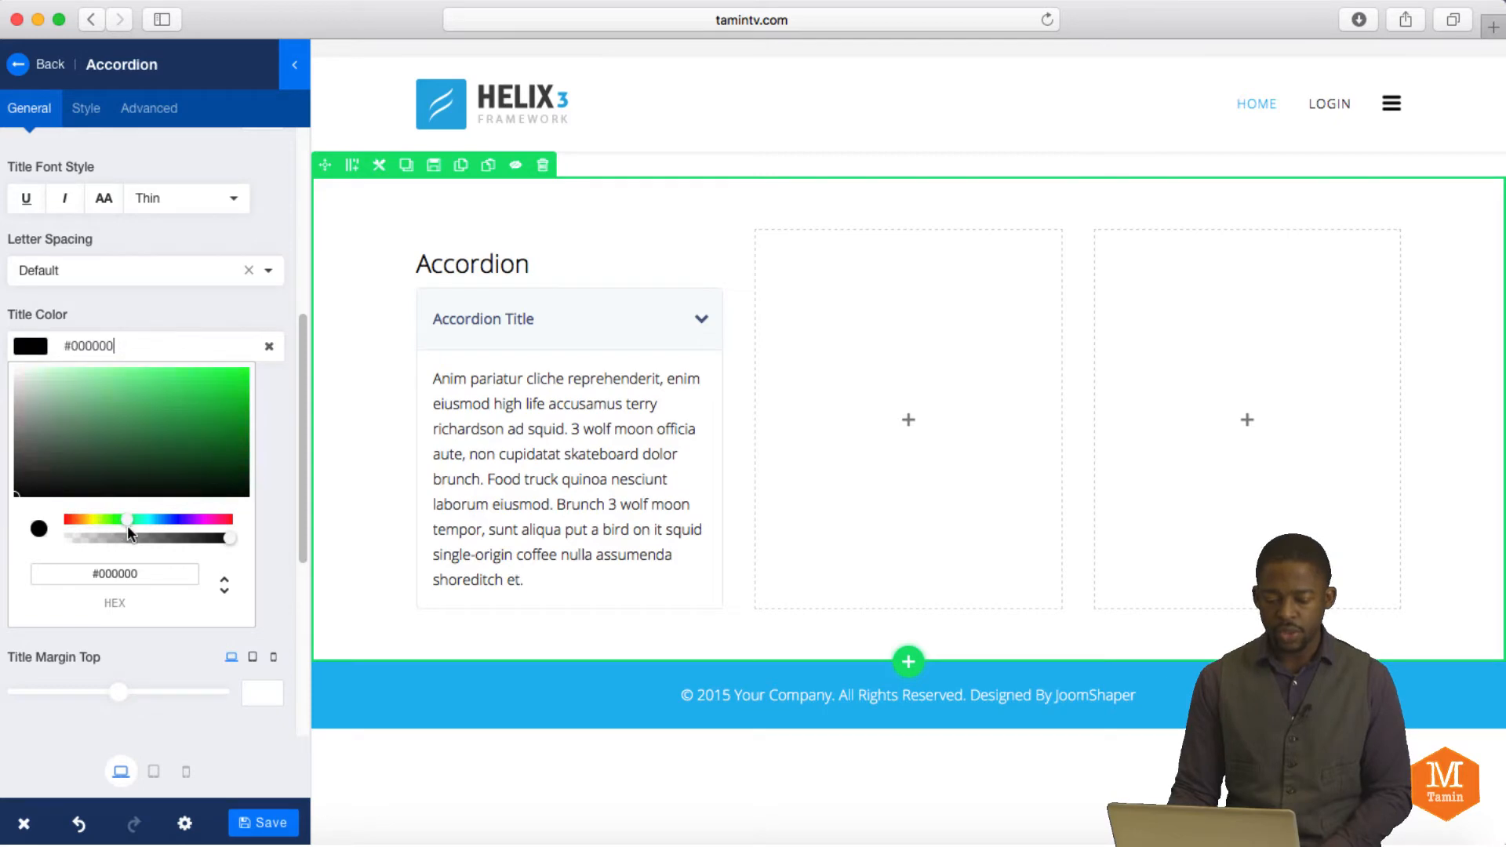
click(228, 427)
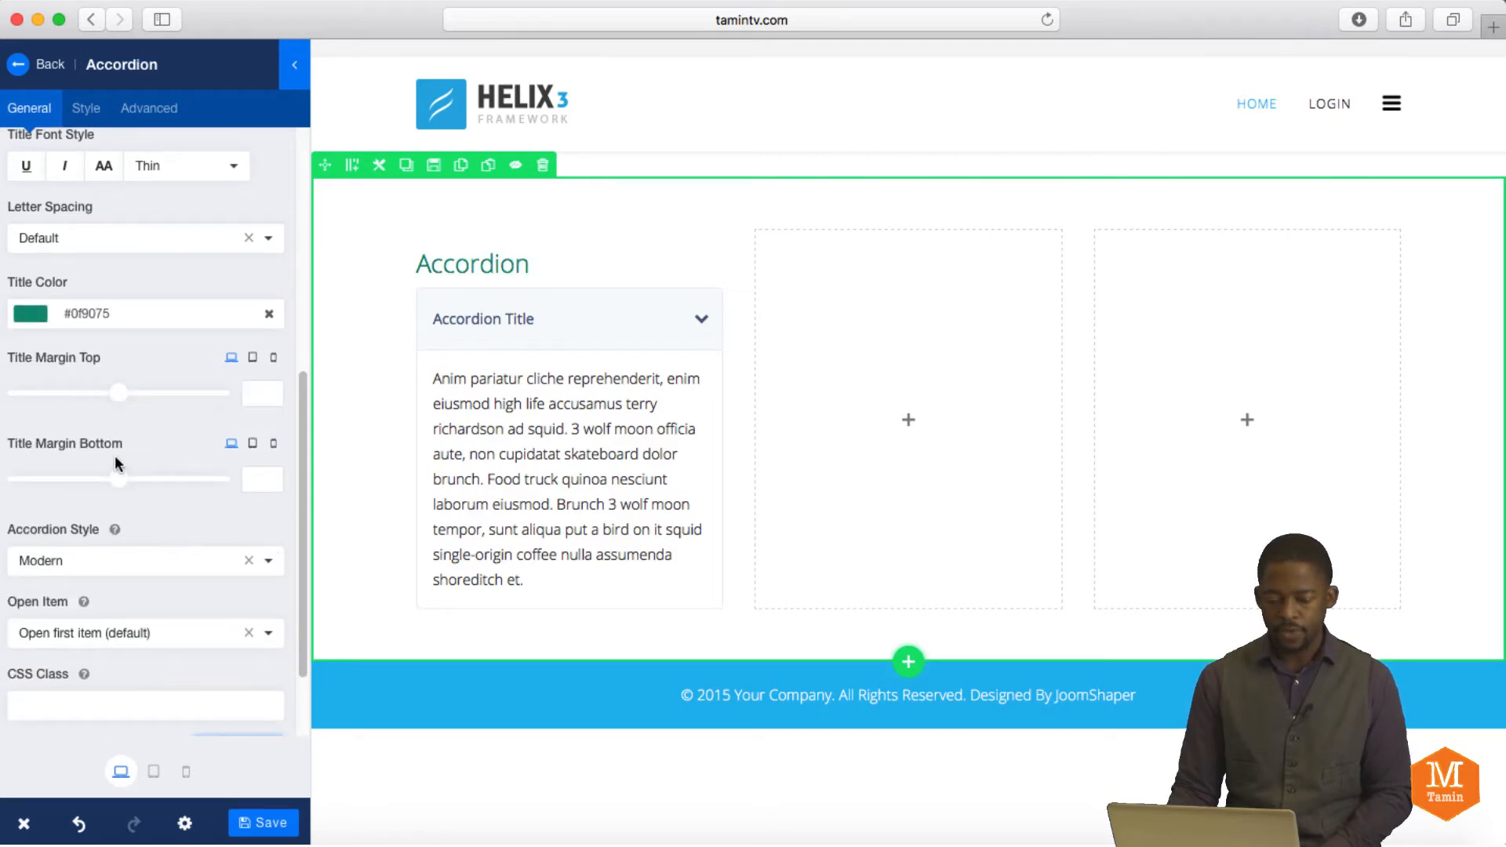
scroll(down, 3)
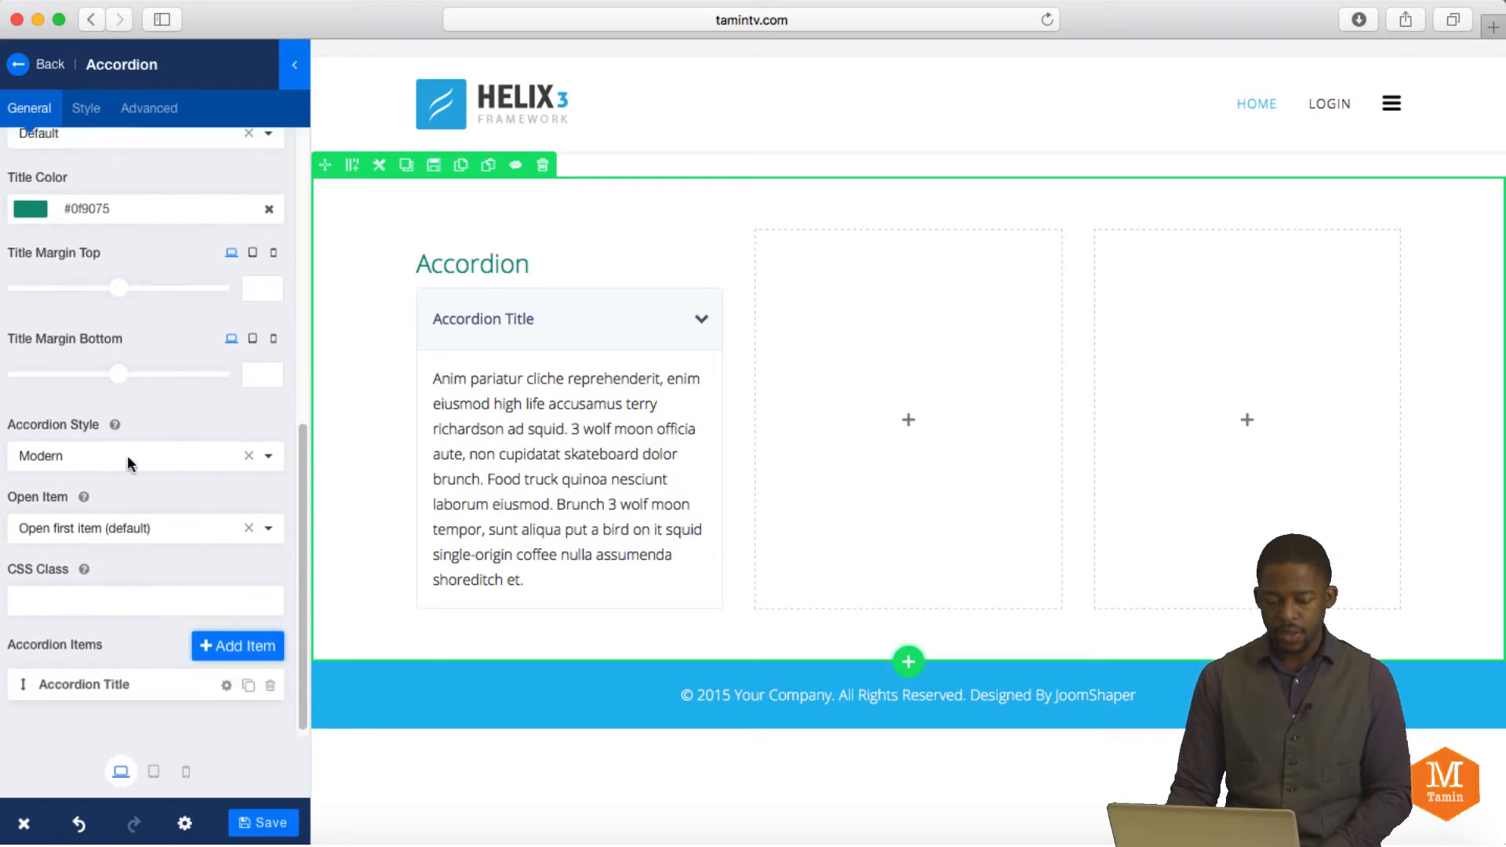
Set the Accordion Style to the red Danger style (after briefly trying Warning).
click(135, 455)
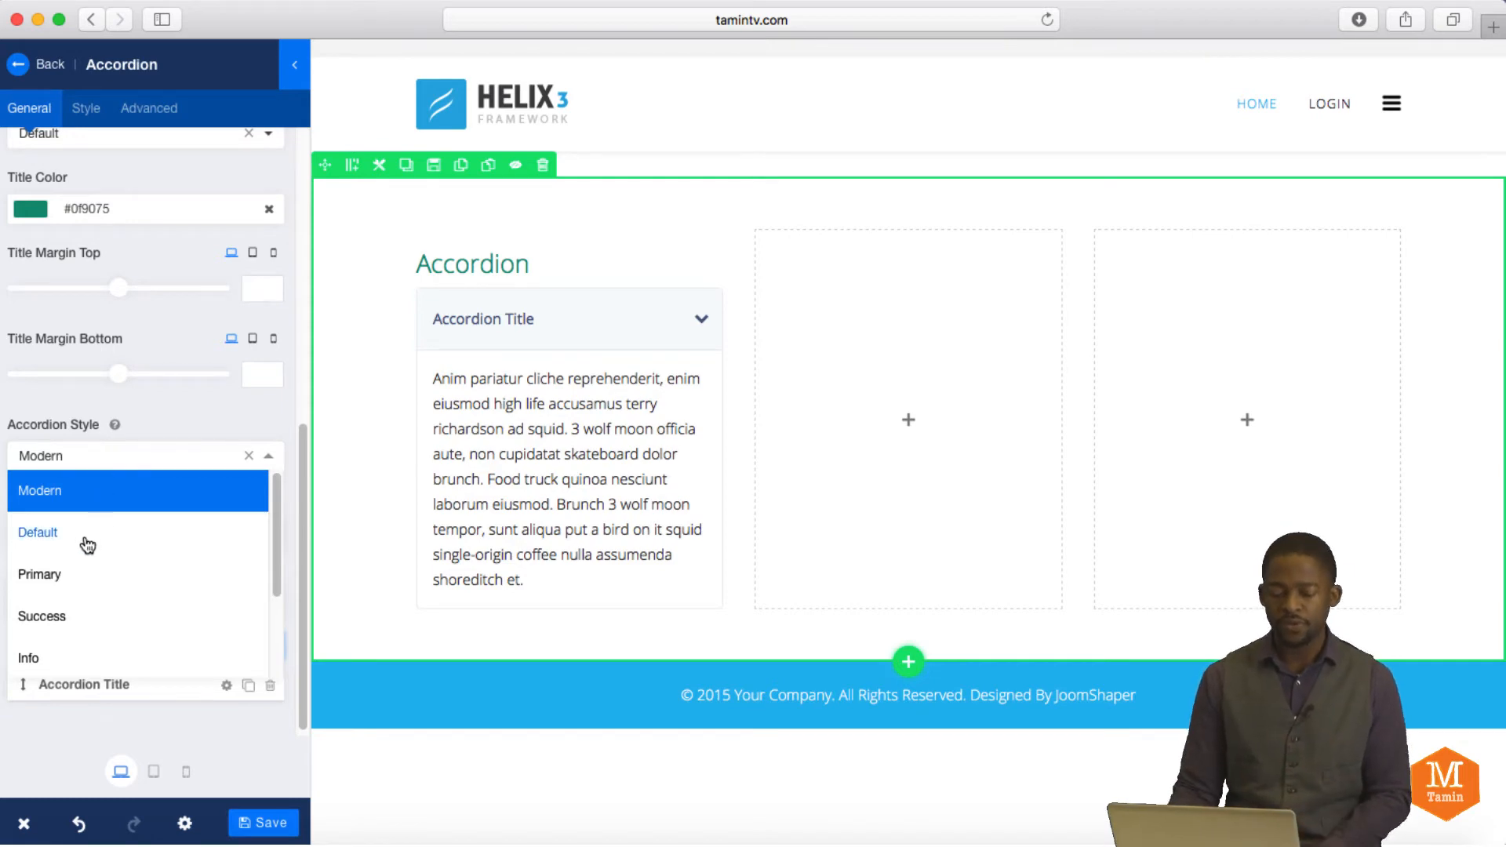
mouse_move(128, 574)
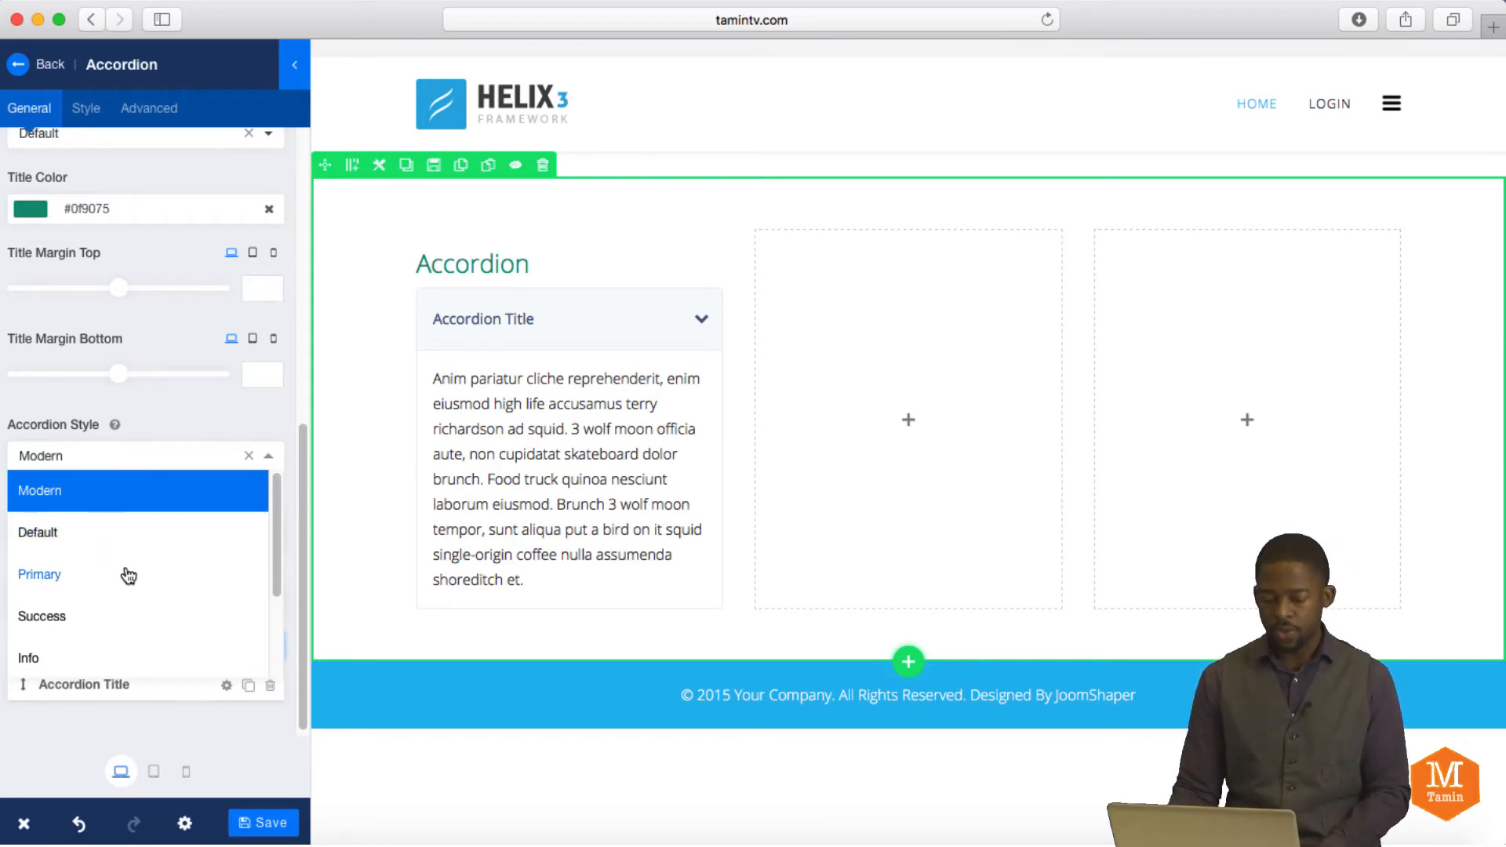
scroll(down, 3)
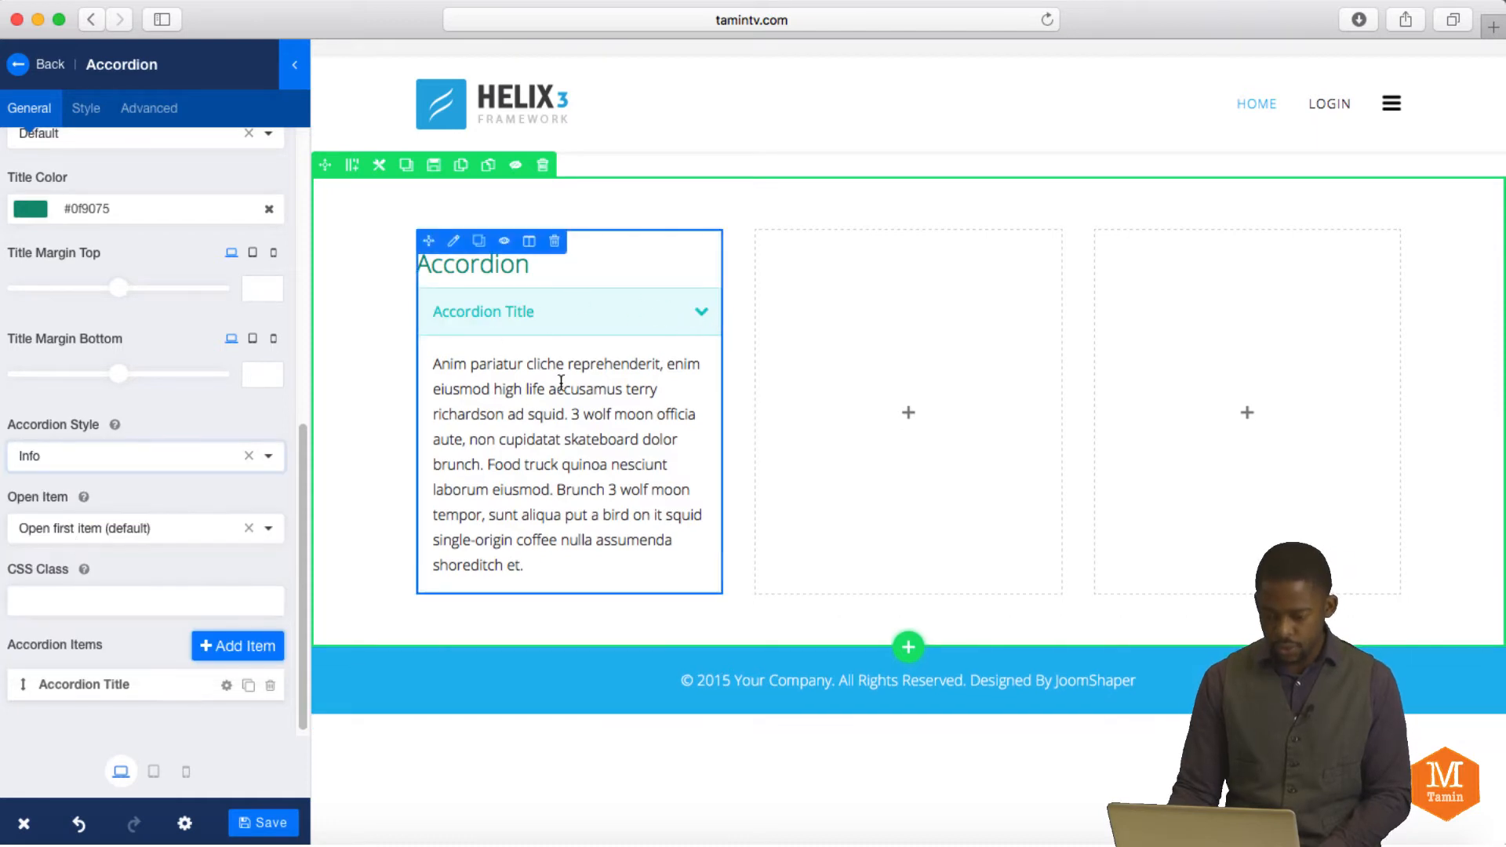
click(144, 454)
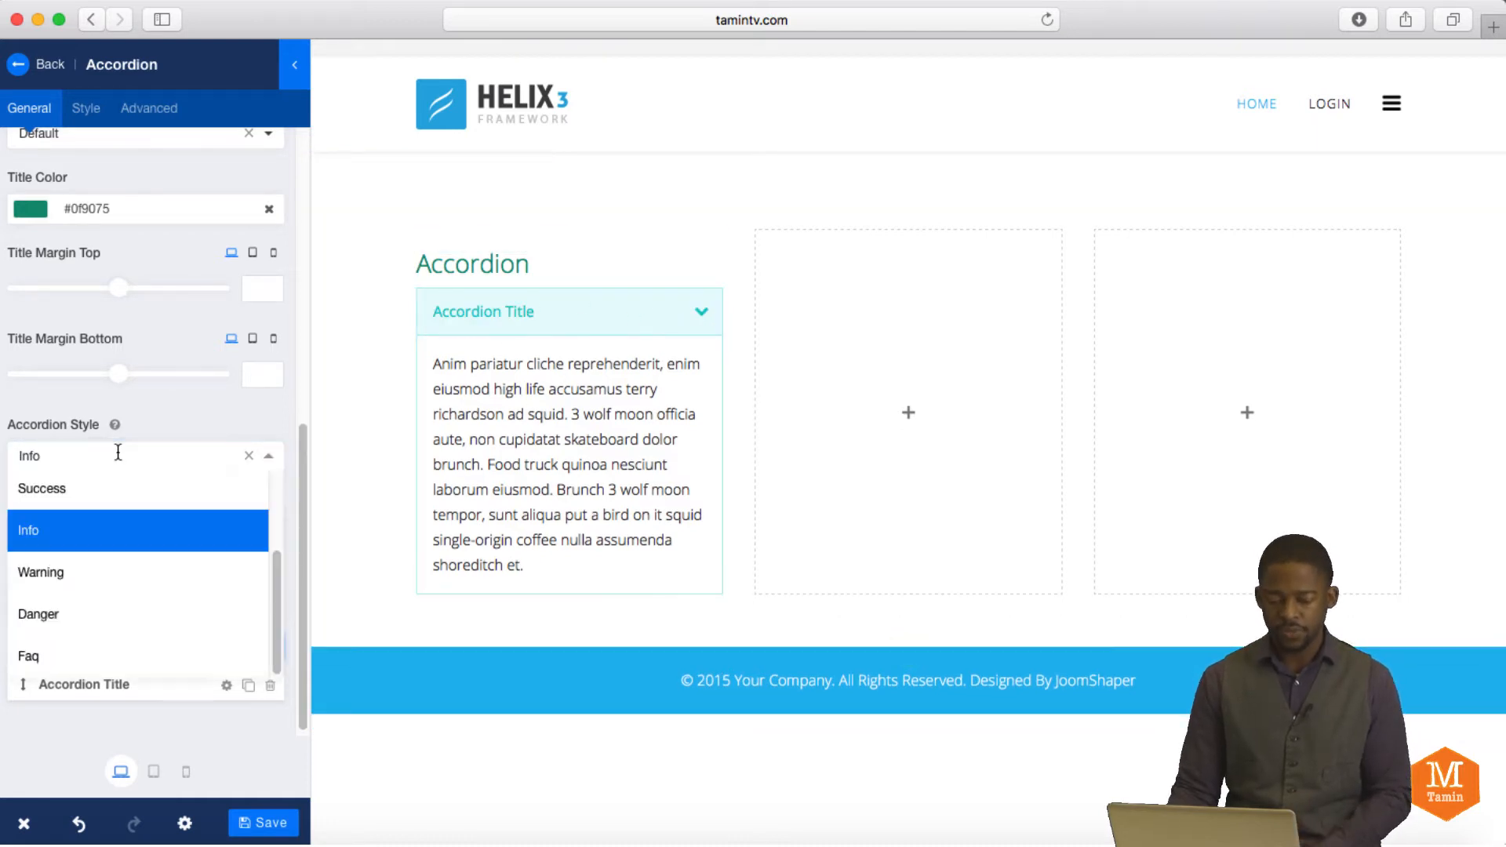
click(40, 571)
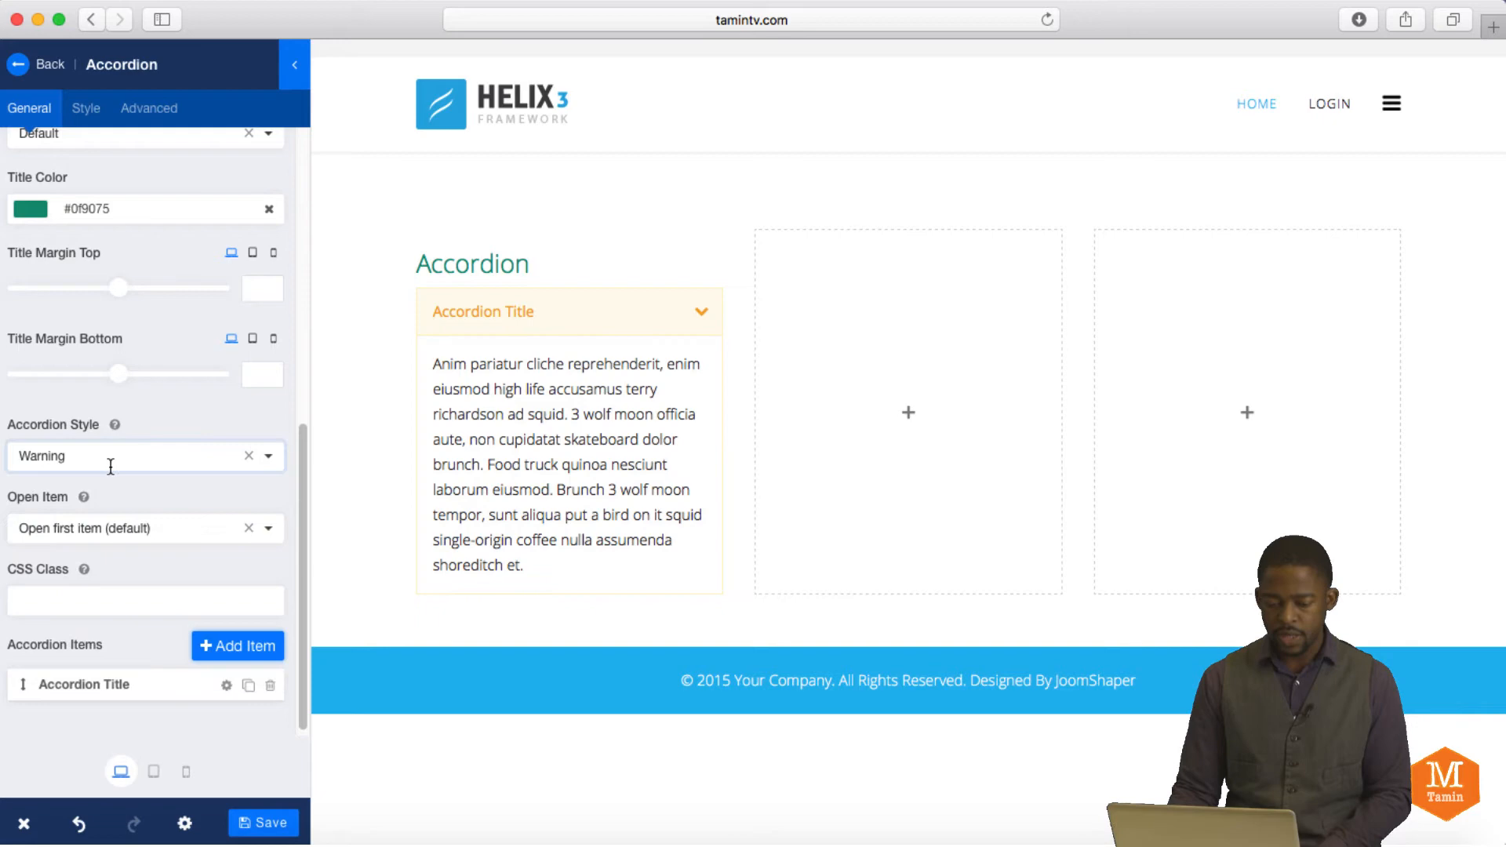
click(146, 455)
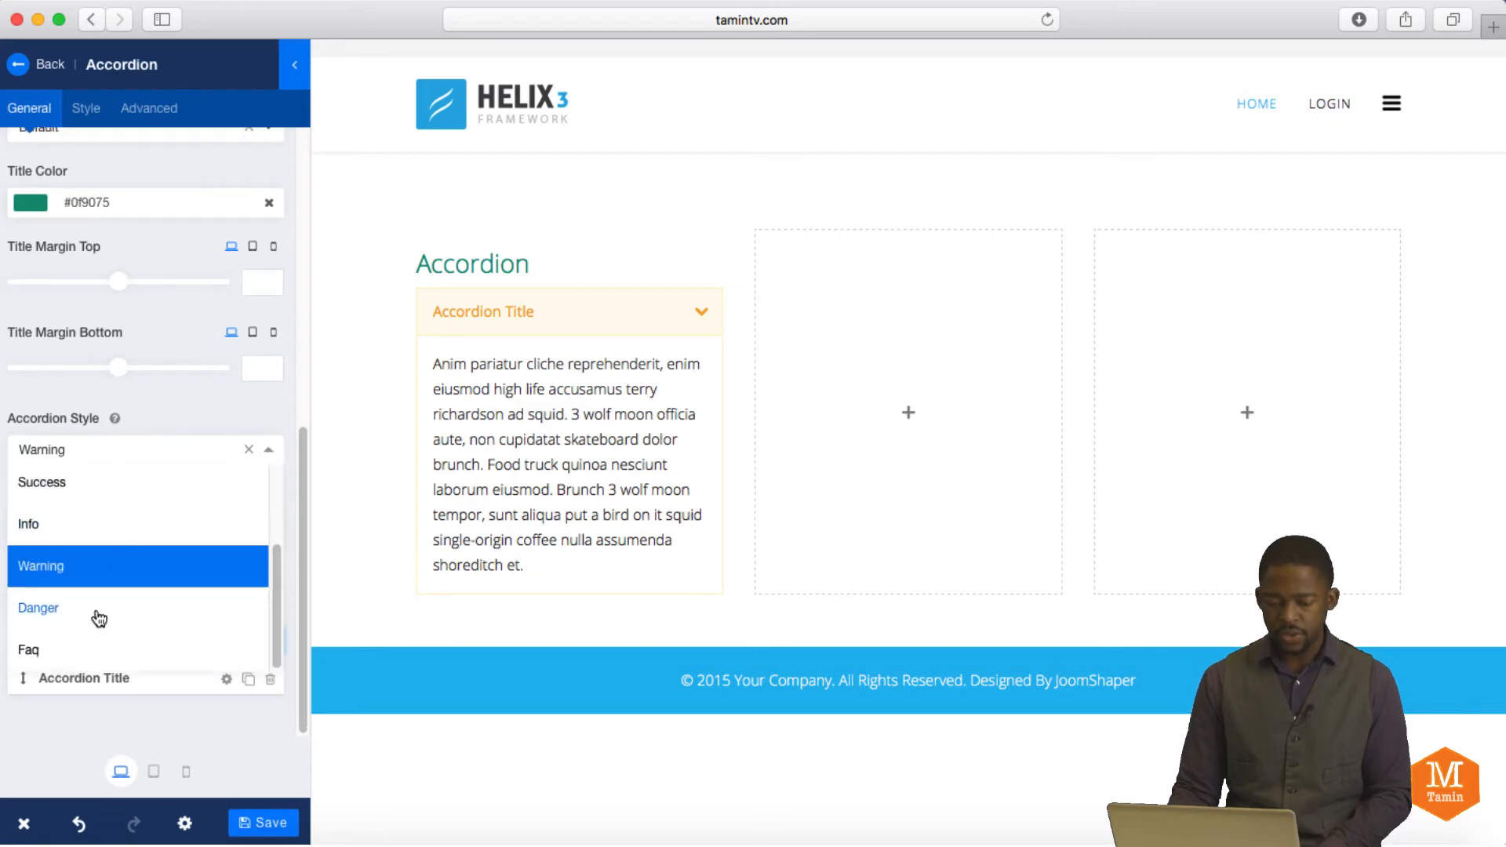
click(39, 607)
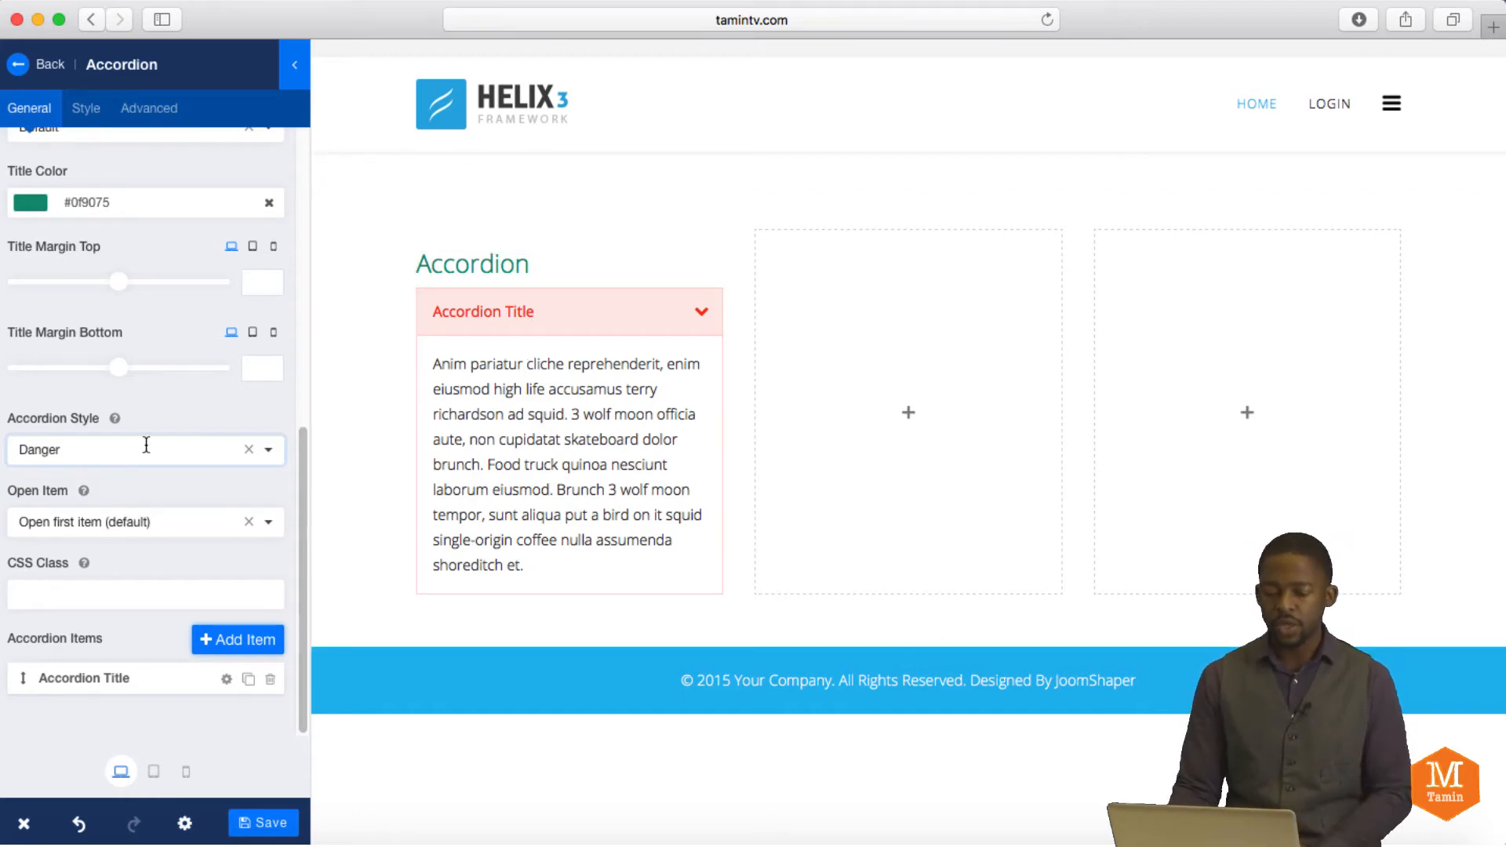
Set Open Item to 'Close all item' so every item starts collapsed.
click(144, 521)
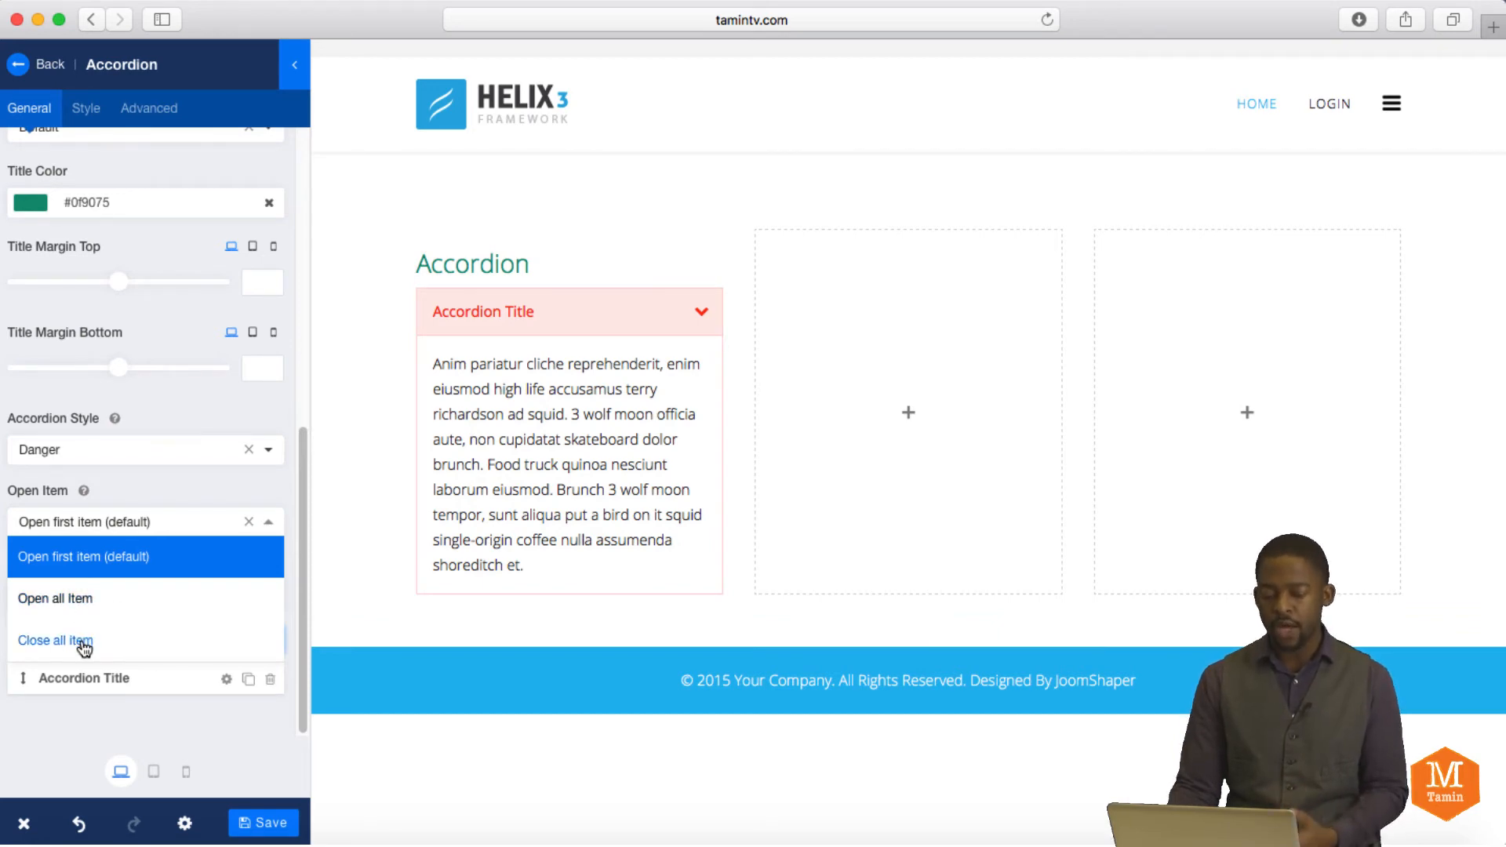
click(55, 640)
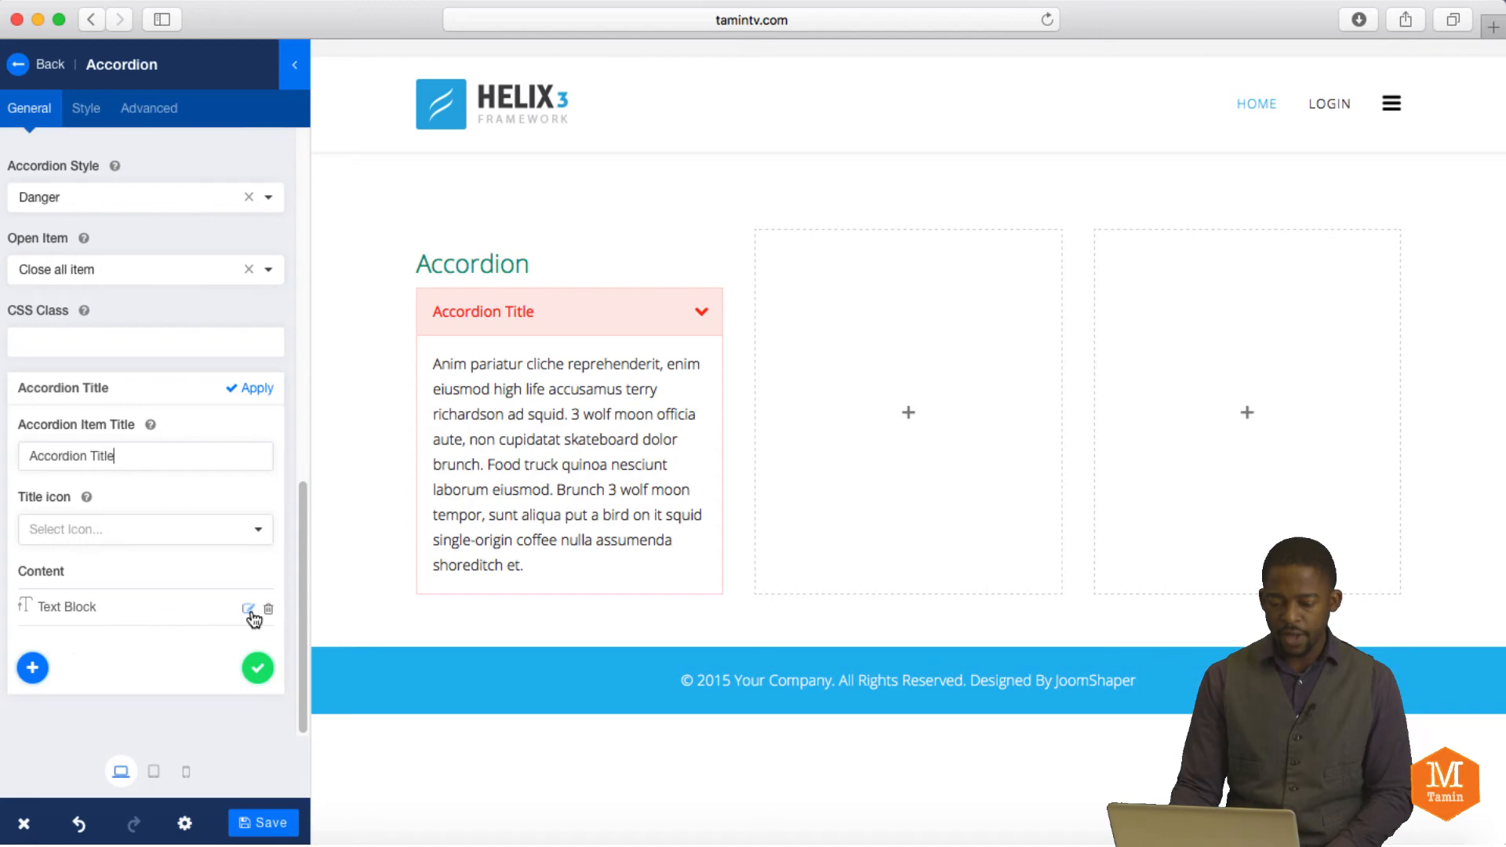
Enter the item's text block content, centre it and set its font family to Tahoma.
click(248, 609)
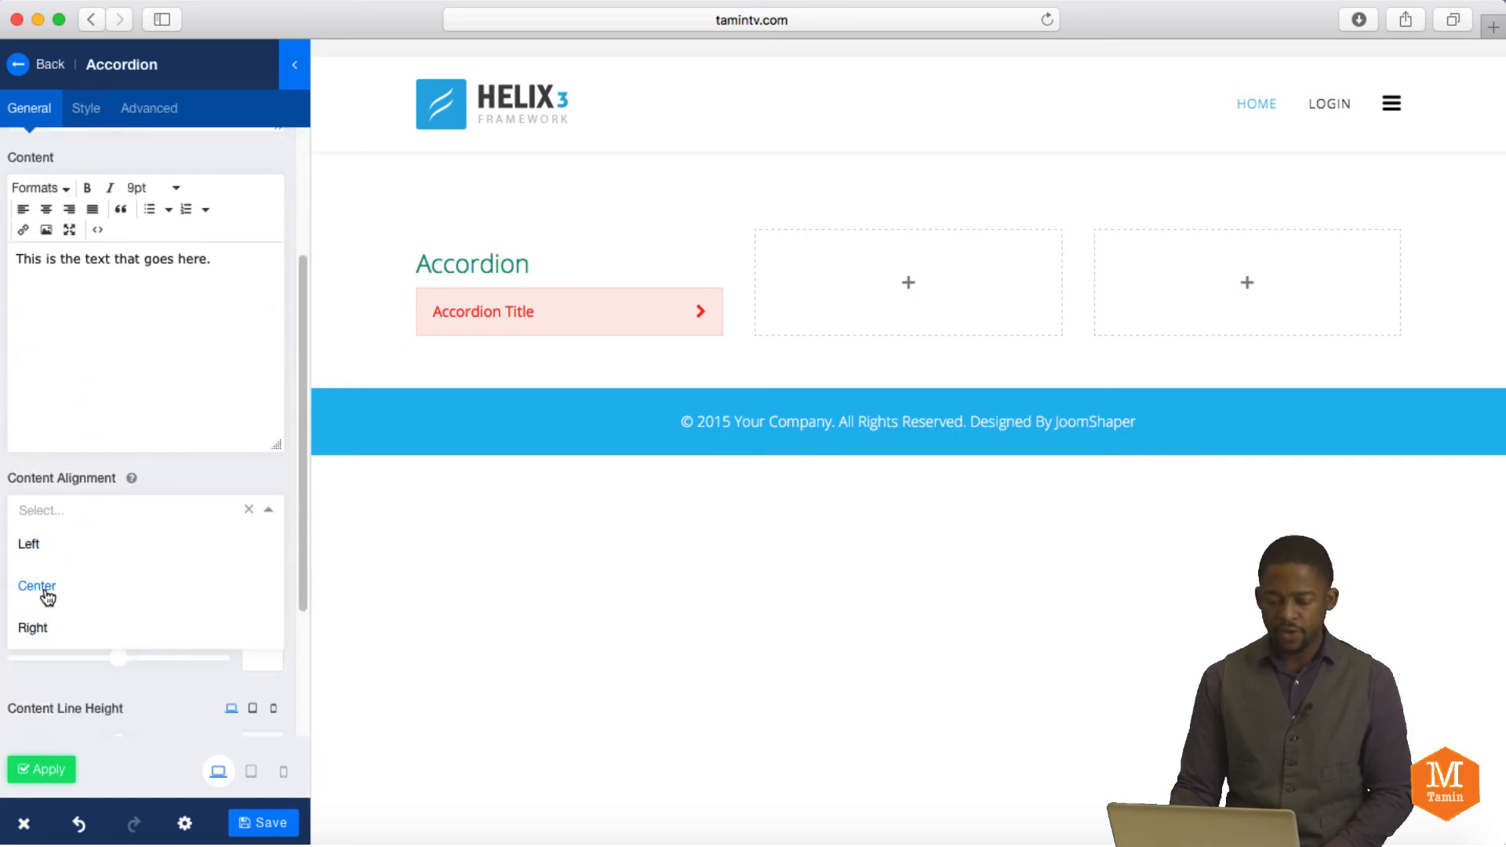
click(37, 586)
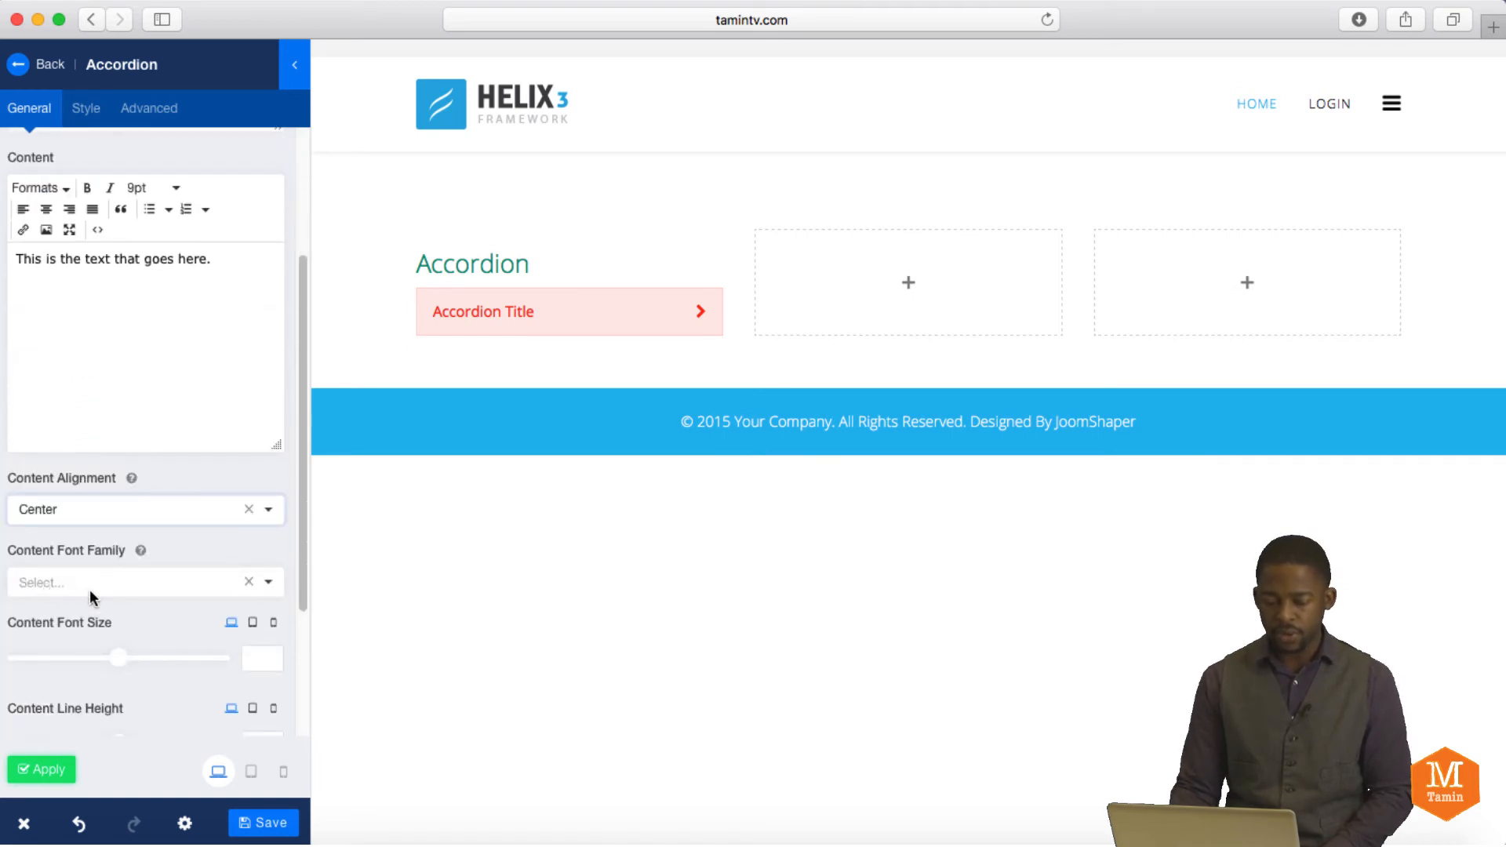
scroll(down, 3)
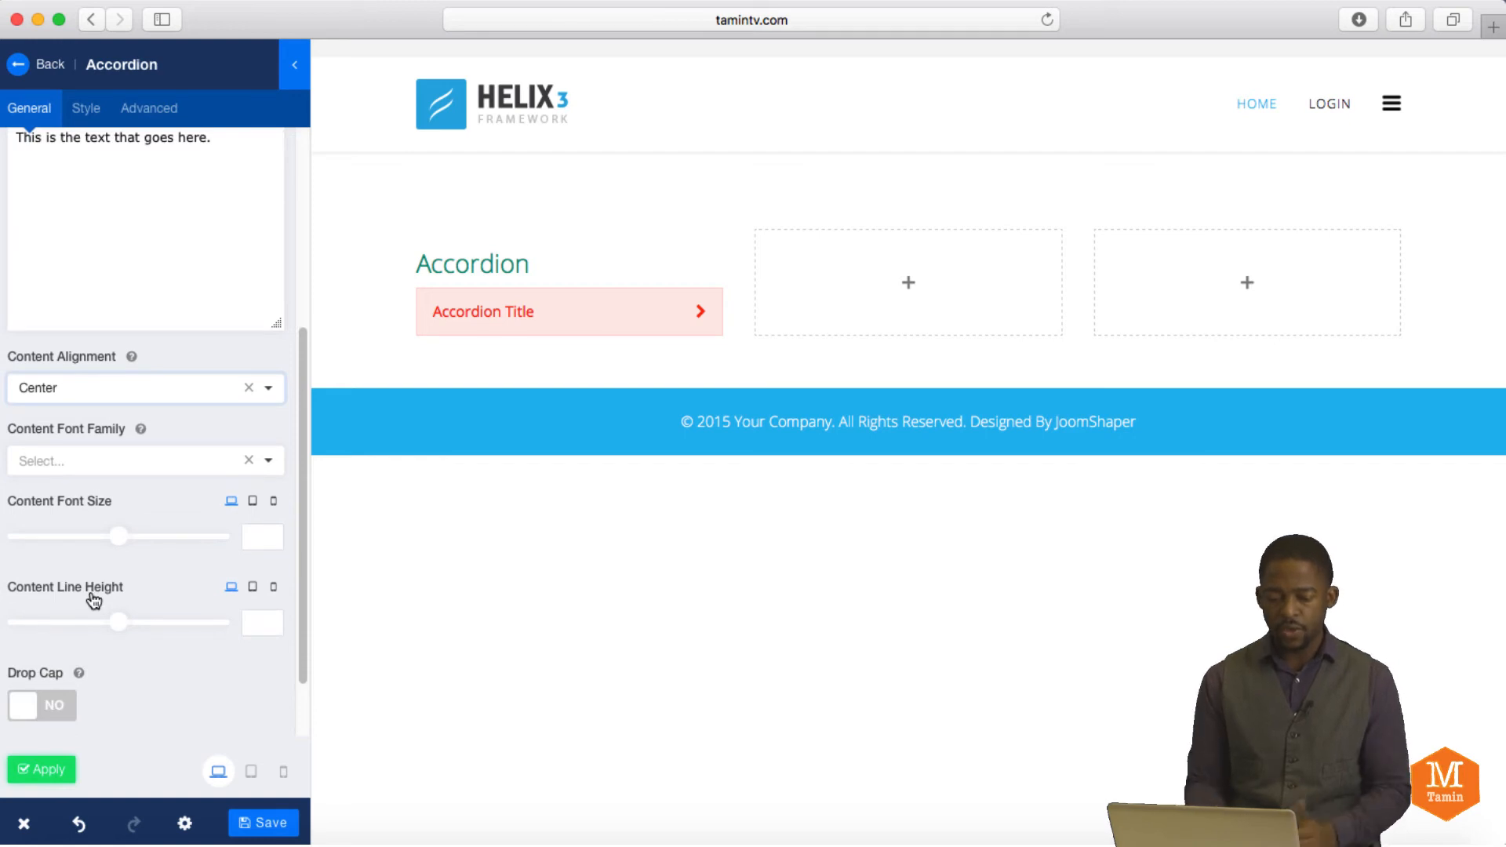
click(134, 461)
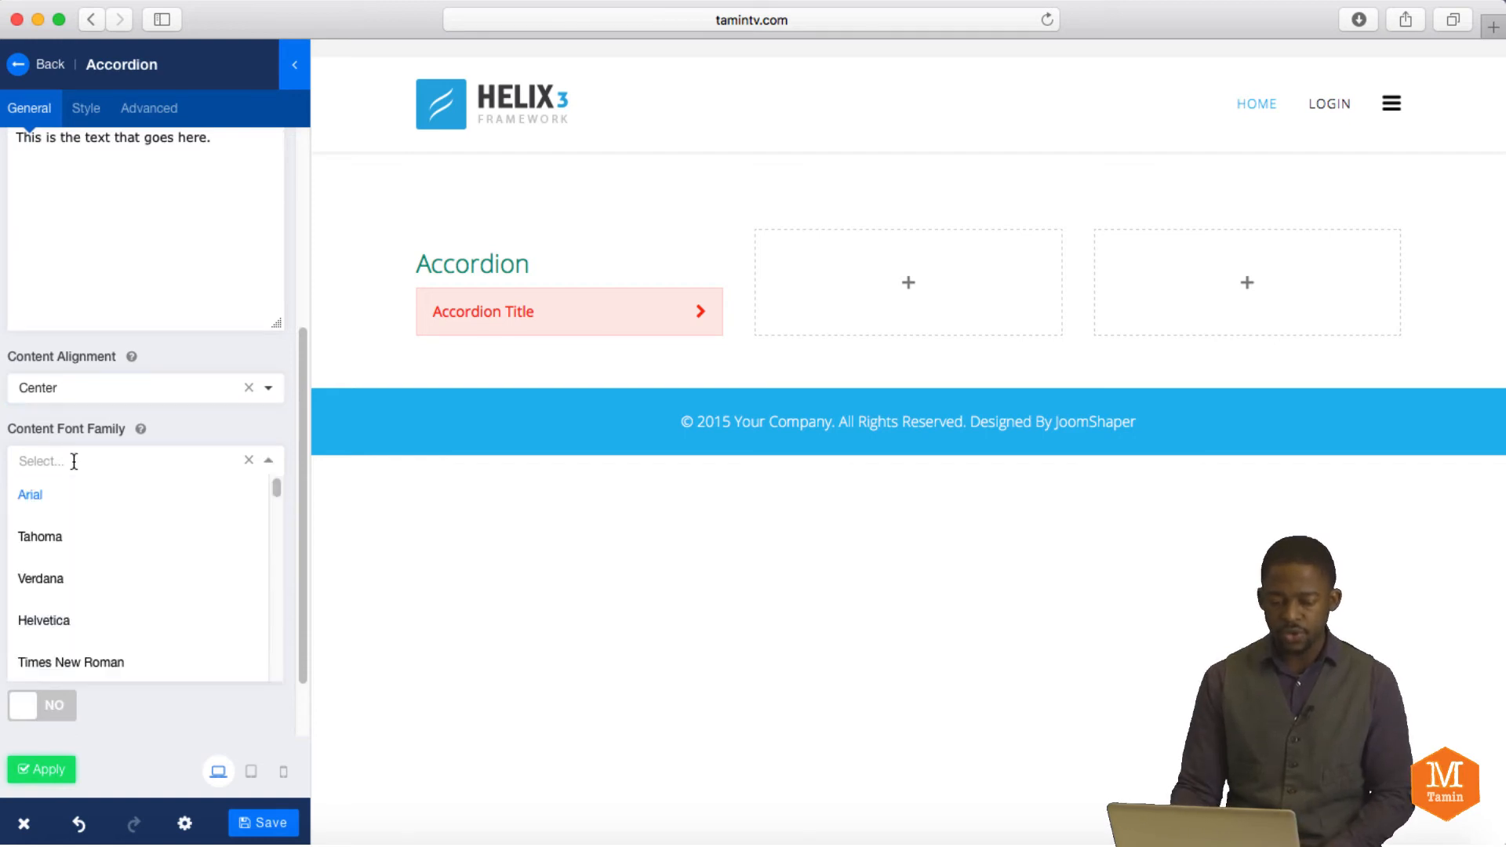
click(40, 535)
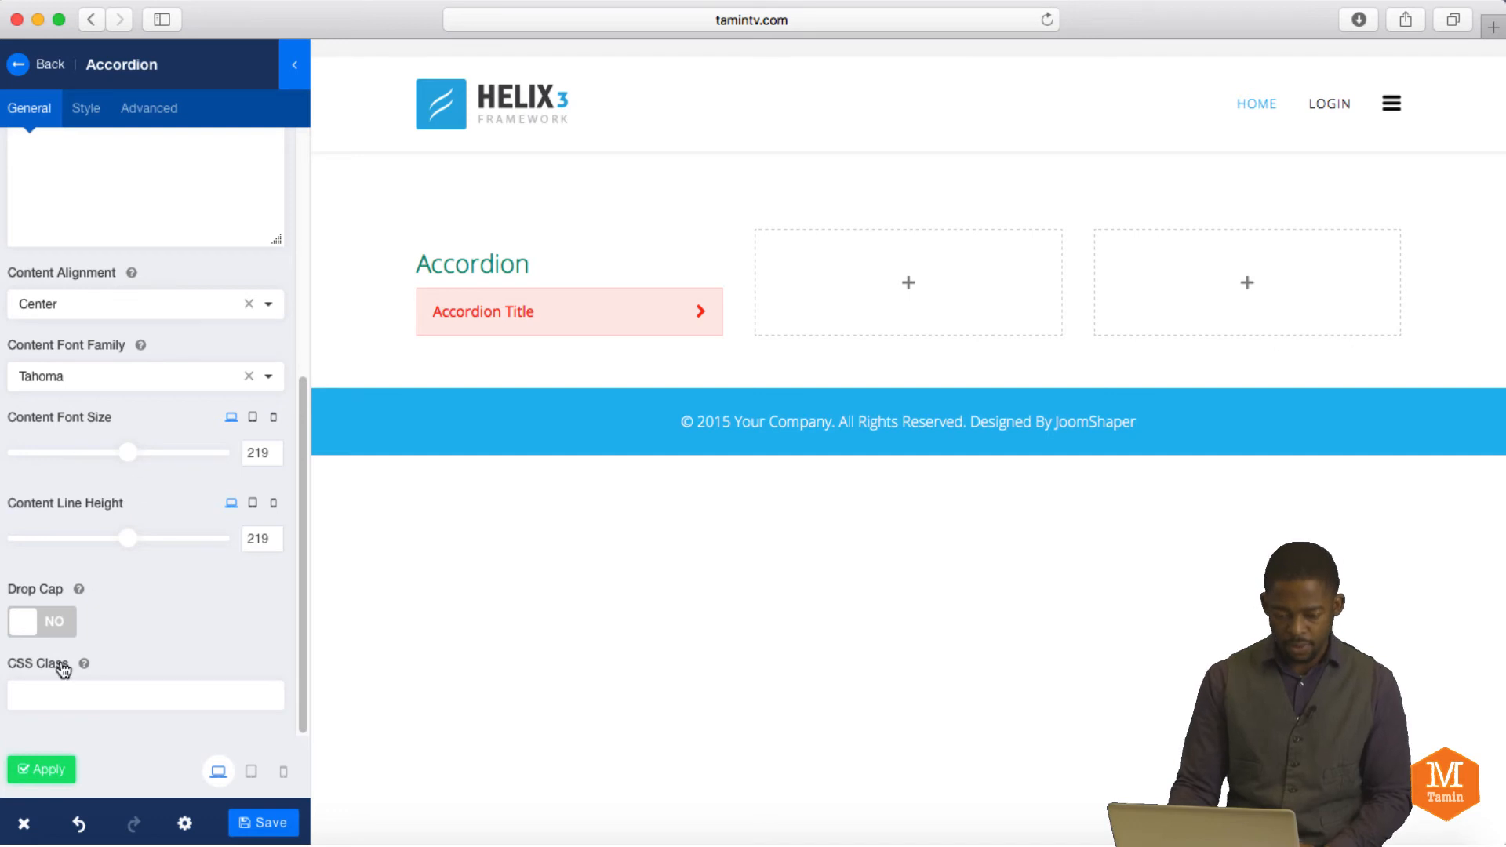
click(40, 621)
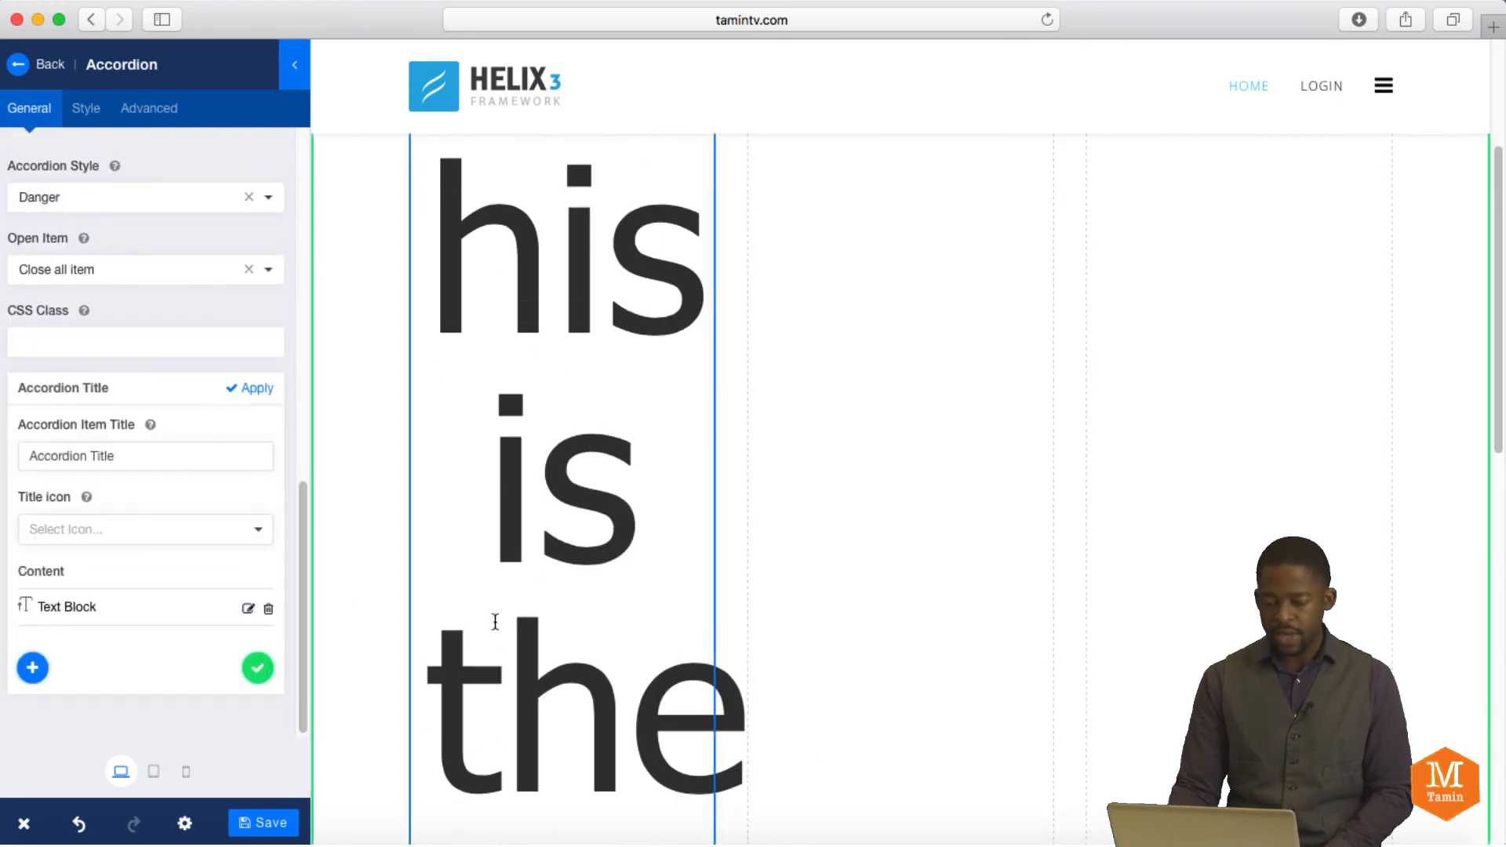
Clear the oversized font size and line height, turn Drop Cap off, apply and collapse the item.
scroll(down, 3)
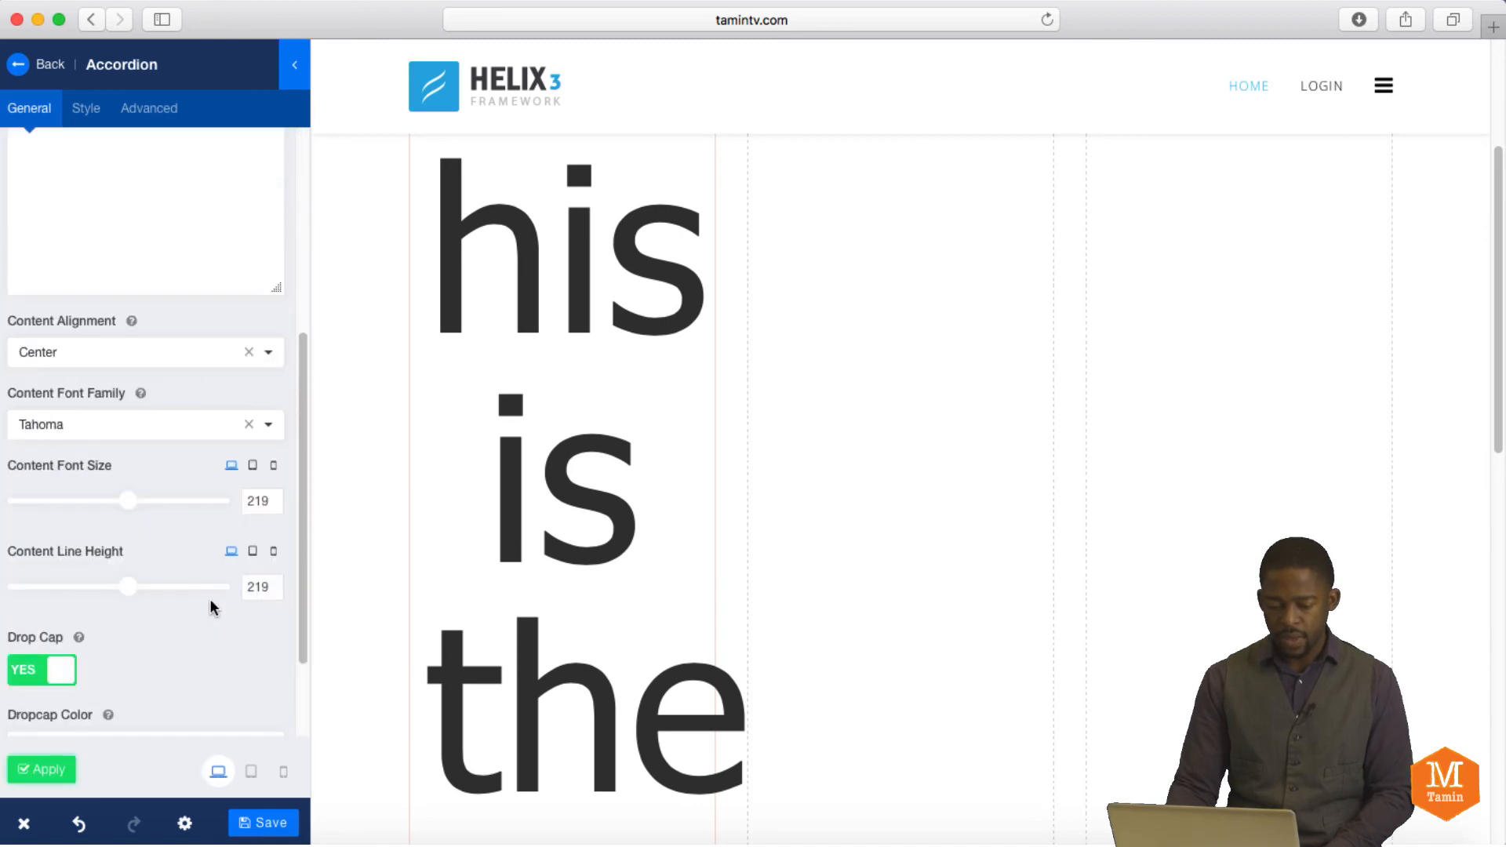
click(261, 500)
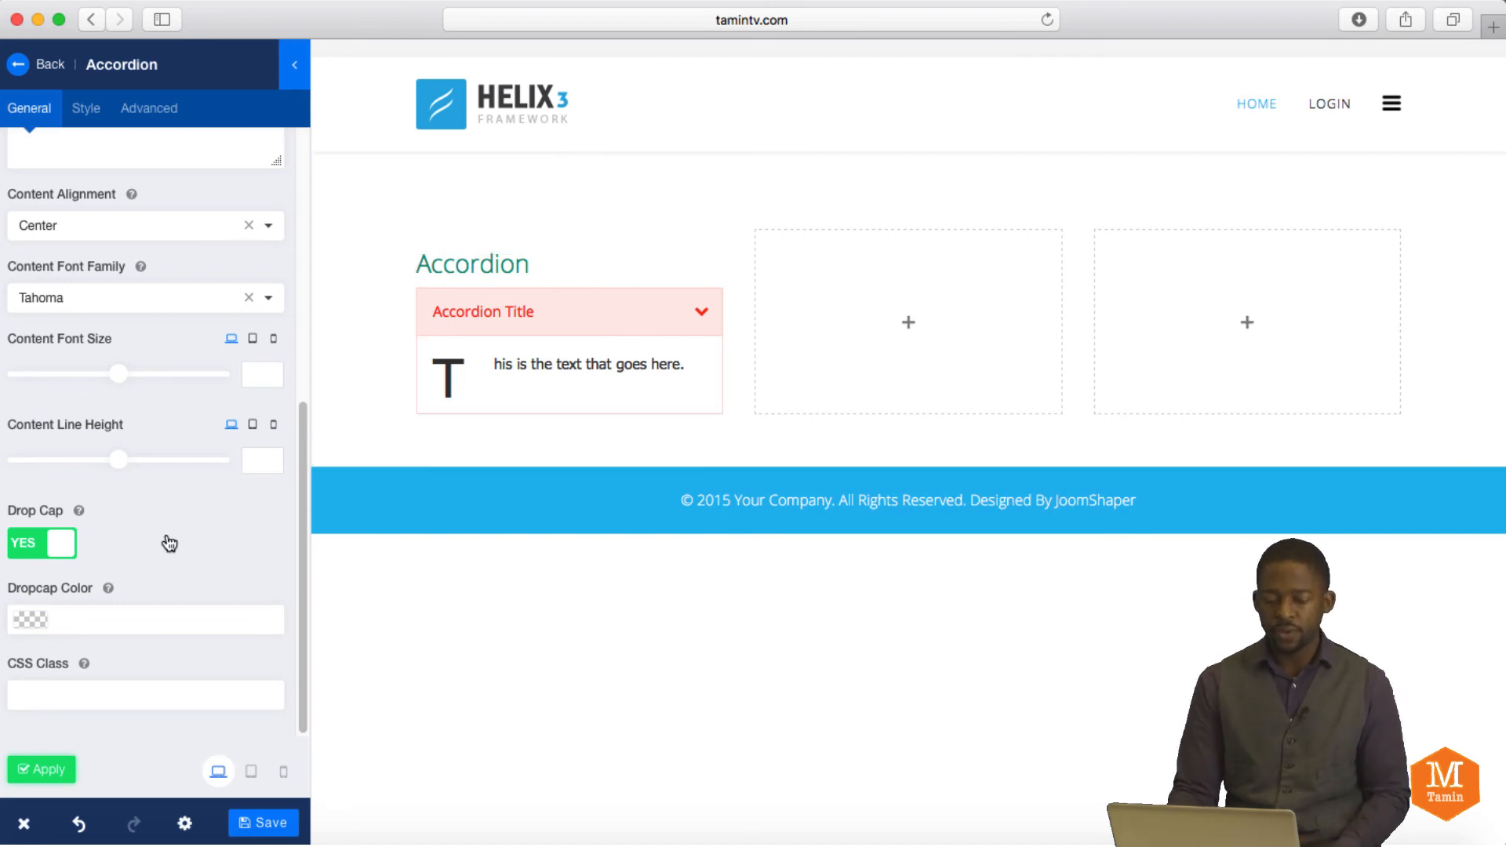
click(42, 543)
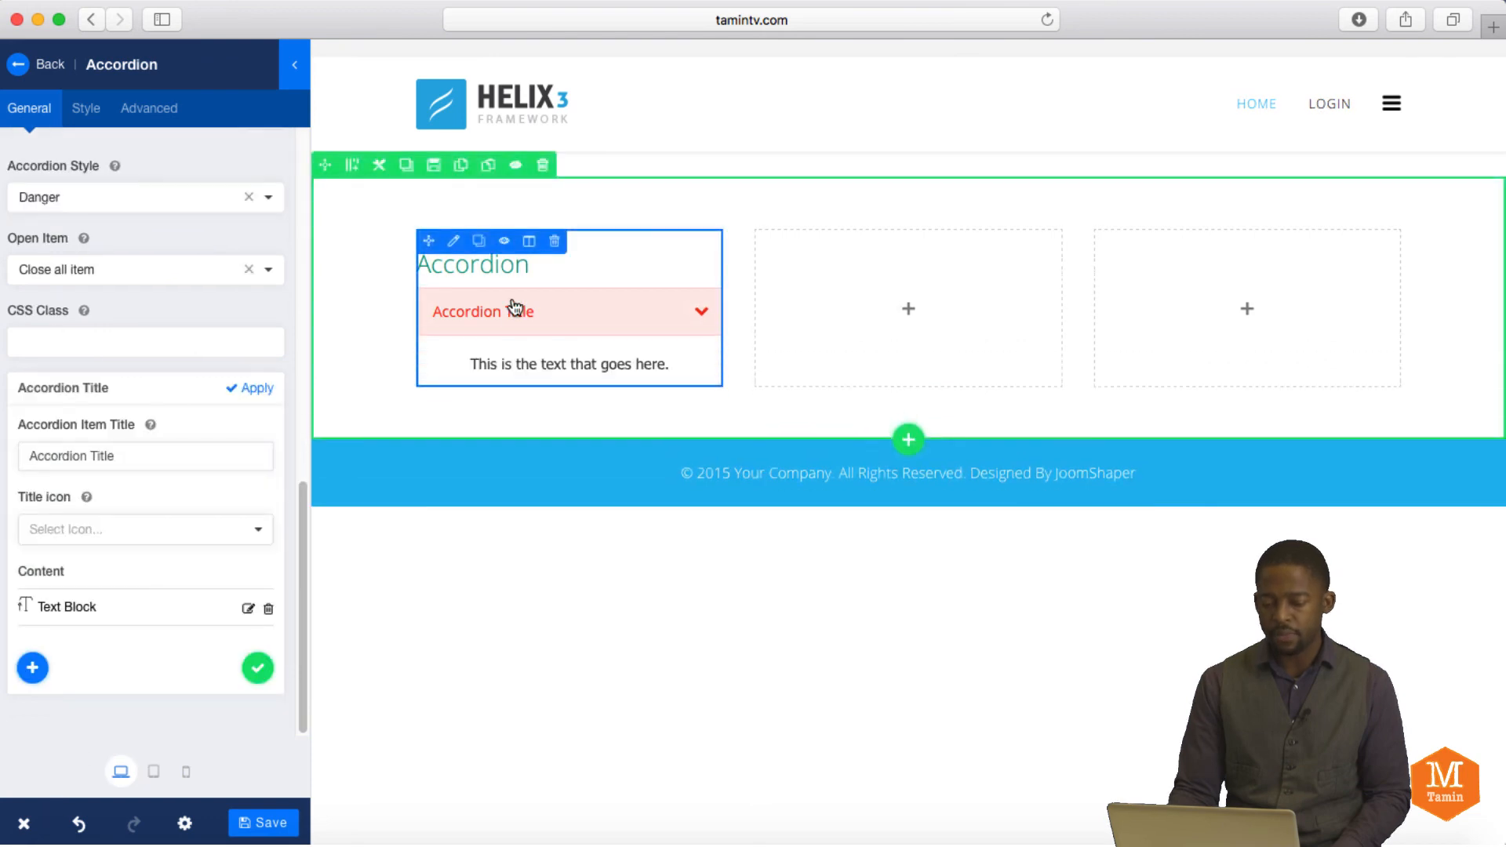
click(483, 311)
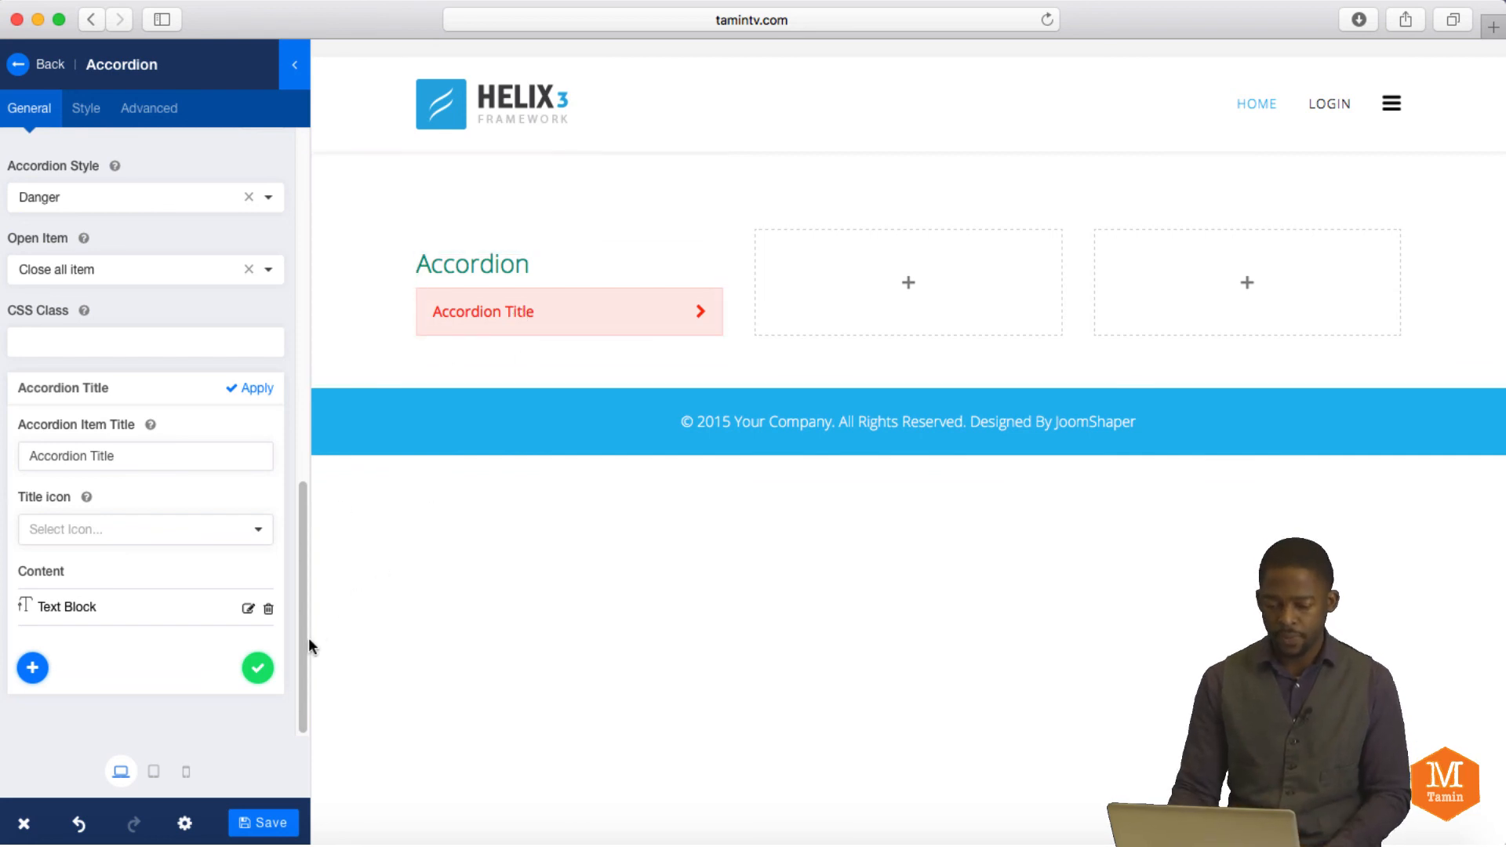
click(39, 64)
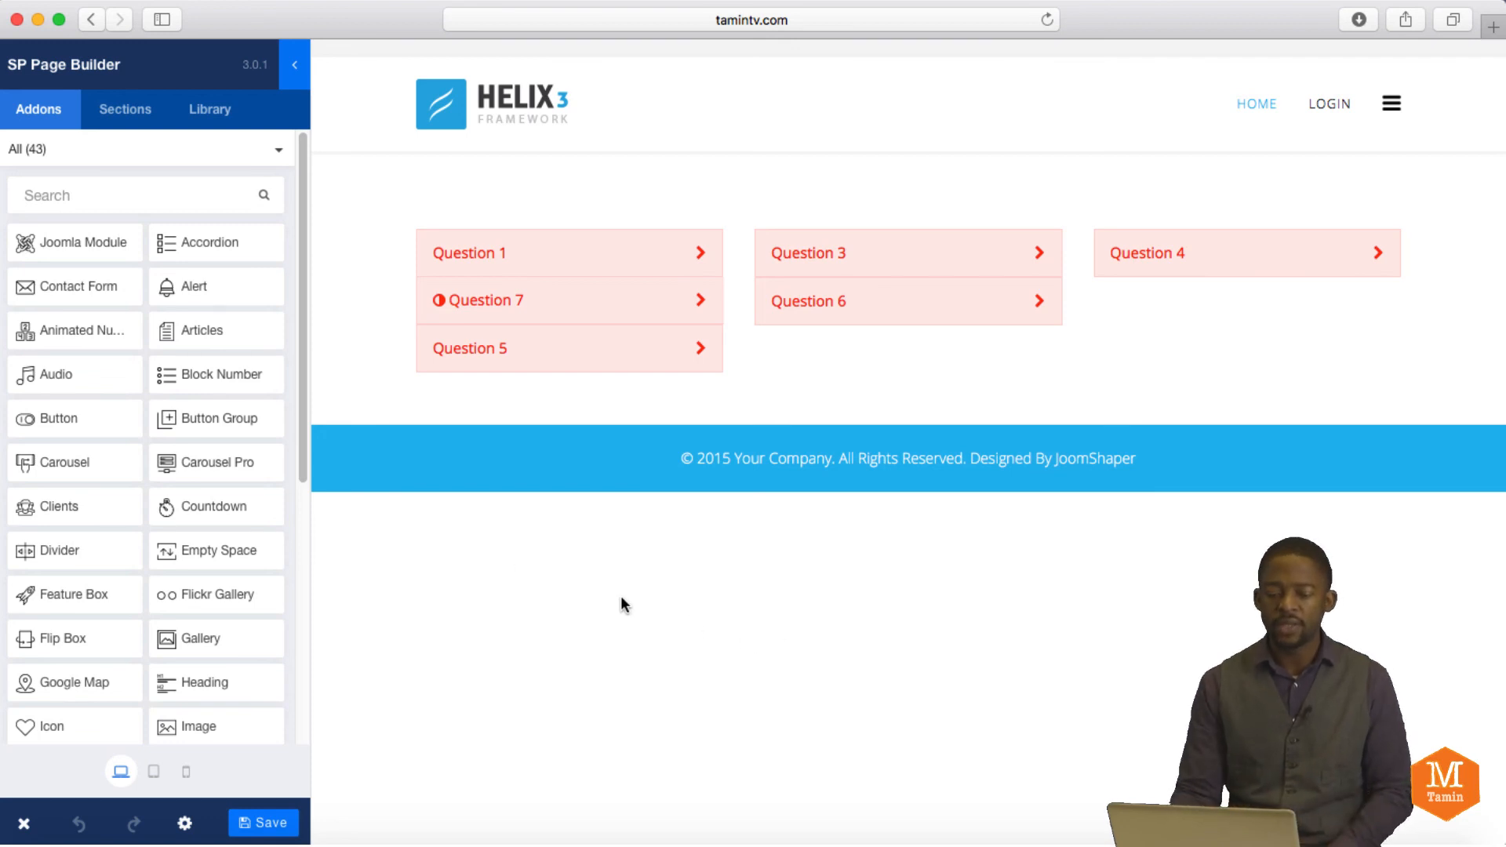
mouse_move(596, 542)
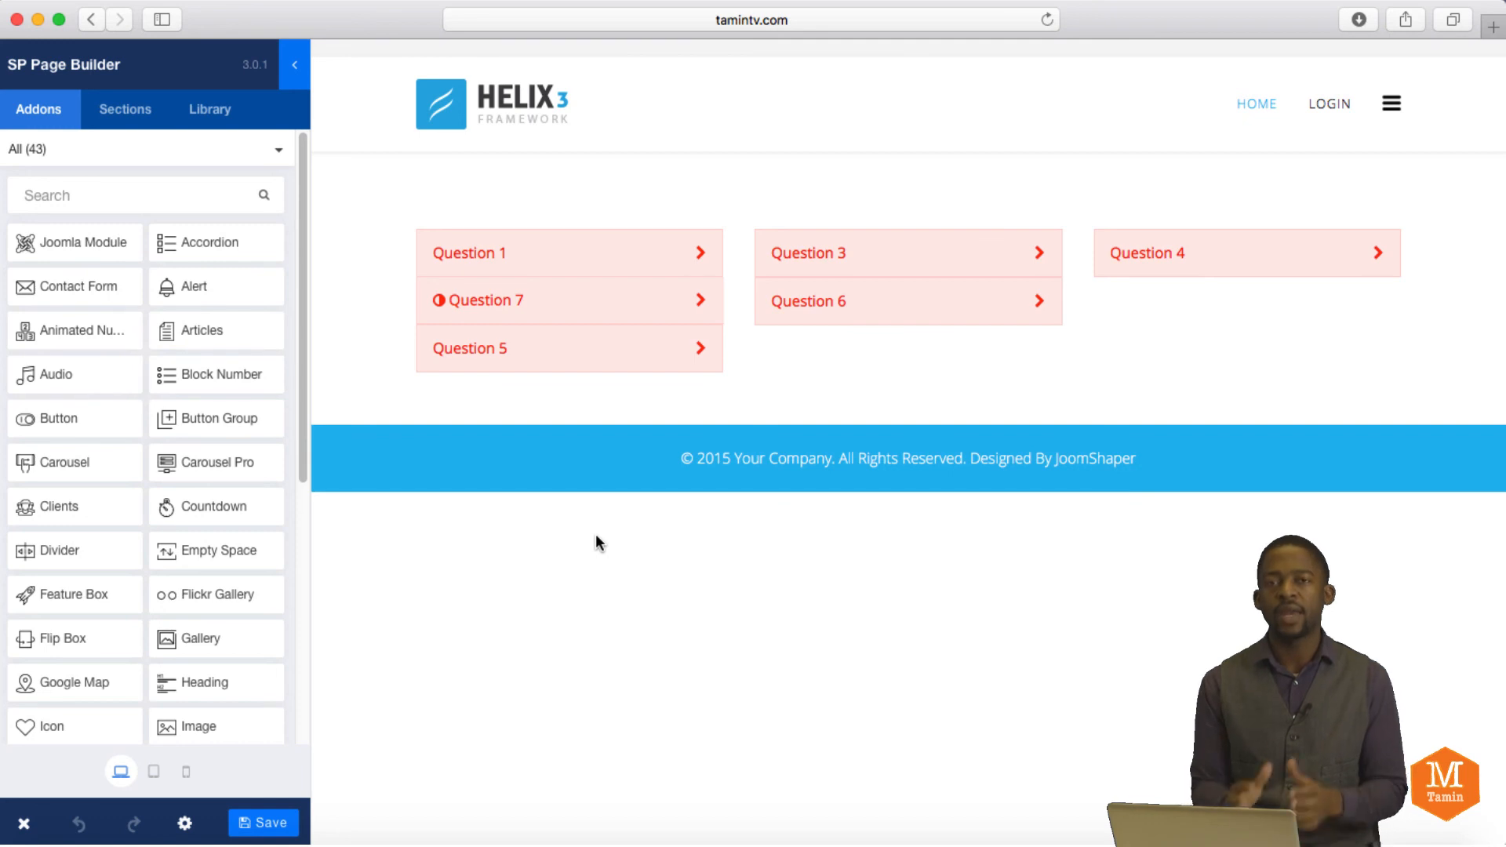